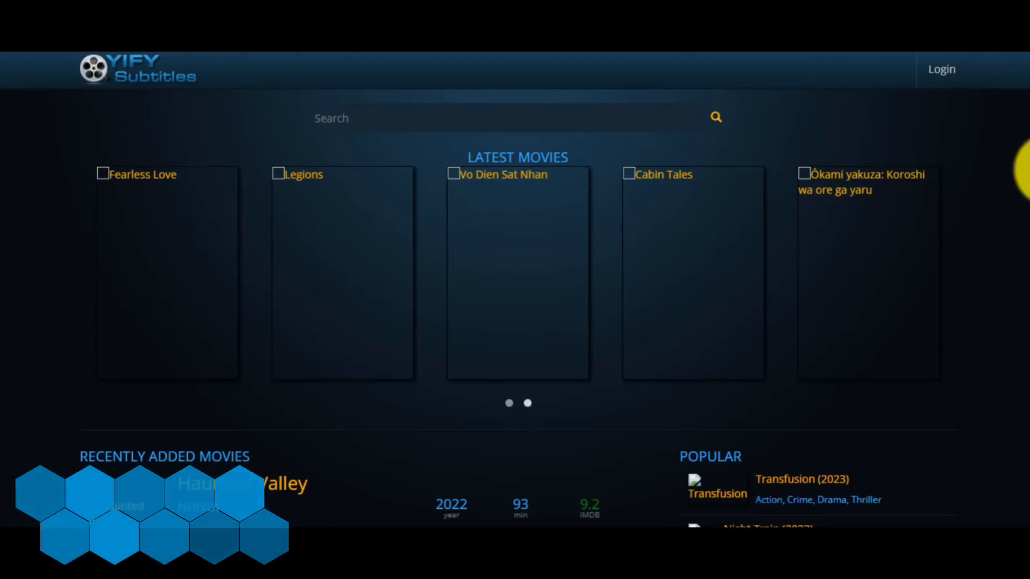
pyautogui.scroll(-3)
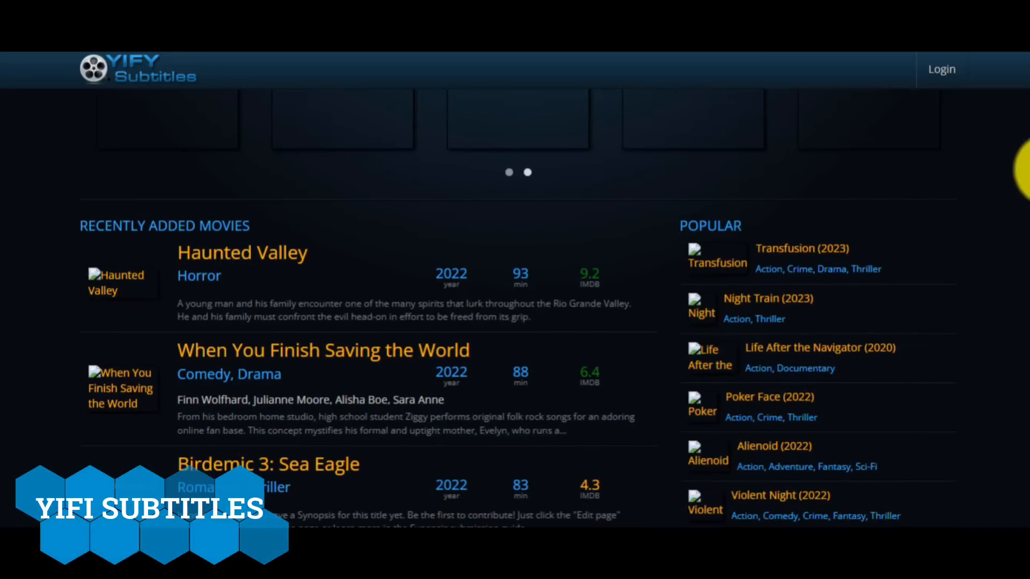
pyautogui.scroll(-3)
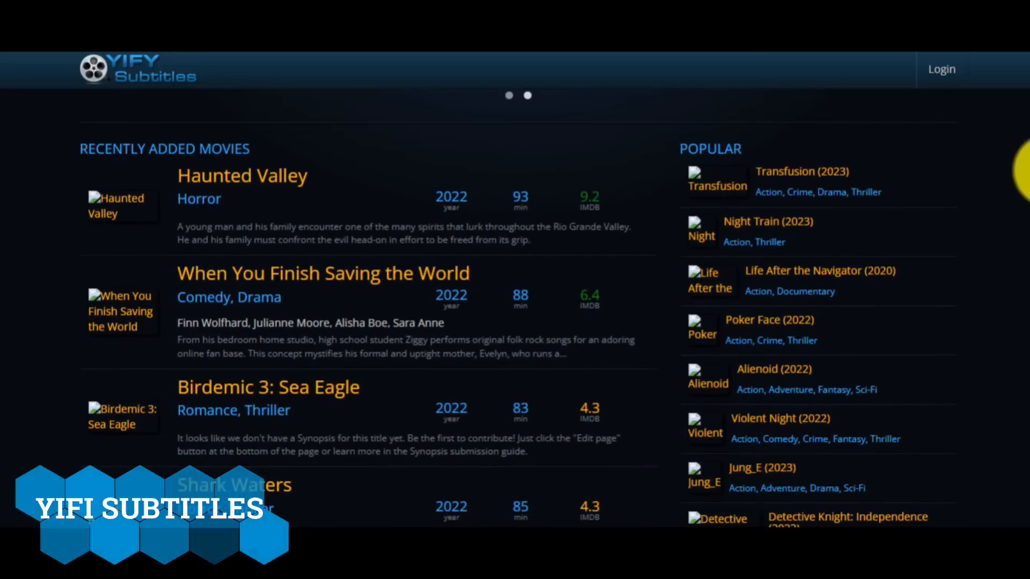
pyautogui.scroll(-3)
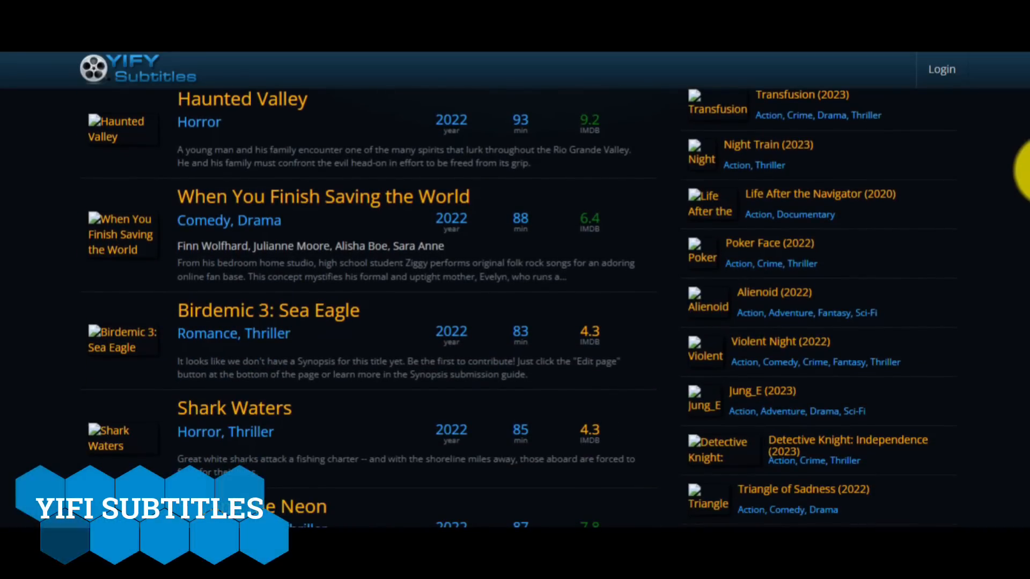
pyautogui.scroll(-3)
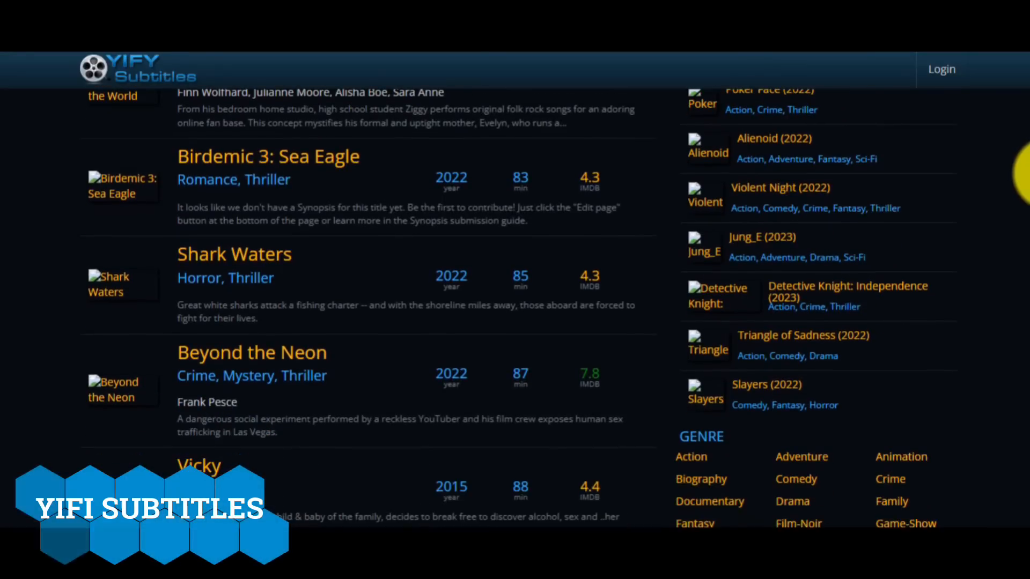
pyautogui.scroll(-3)
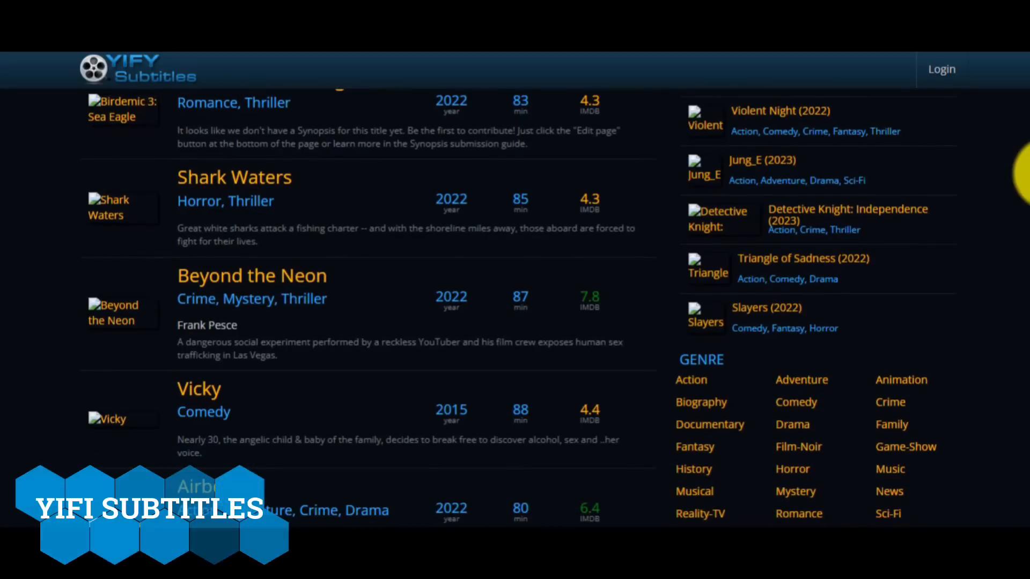
pyautogui.scroll(-3)
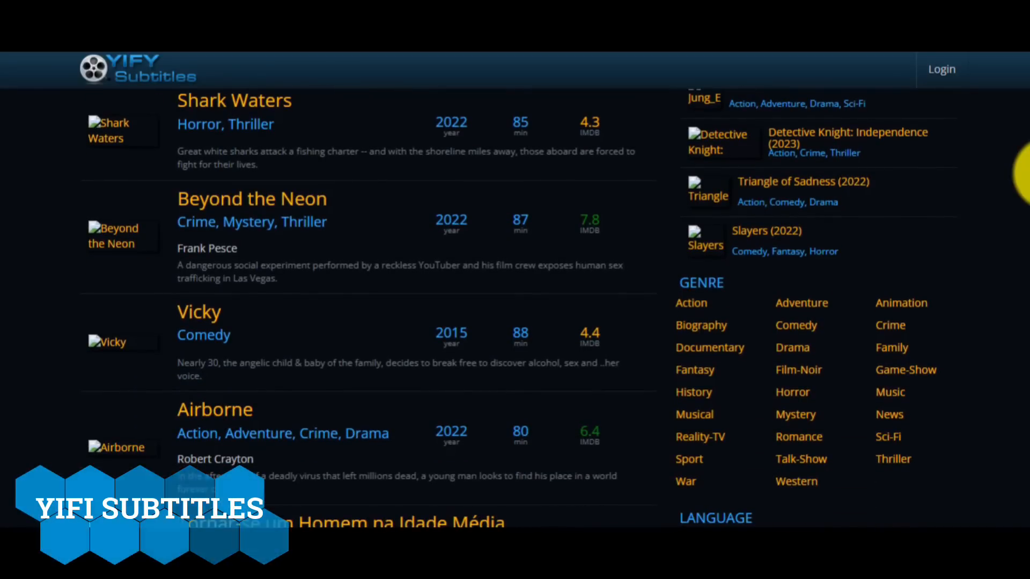
pyautogui.scroll(-3)
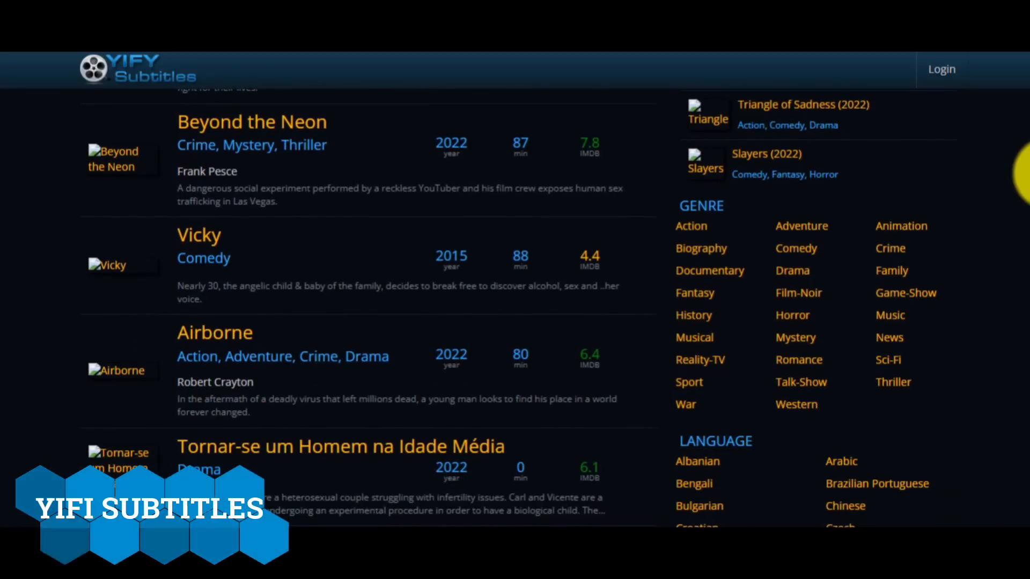
pyautogui.scroll(-3)
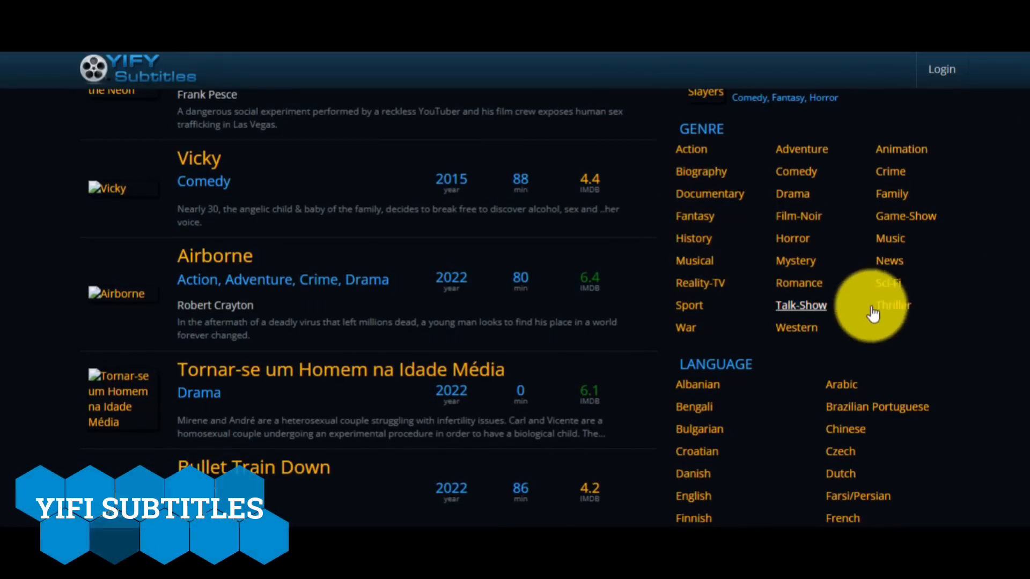
pyautogui.scroll(-3)
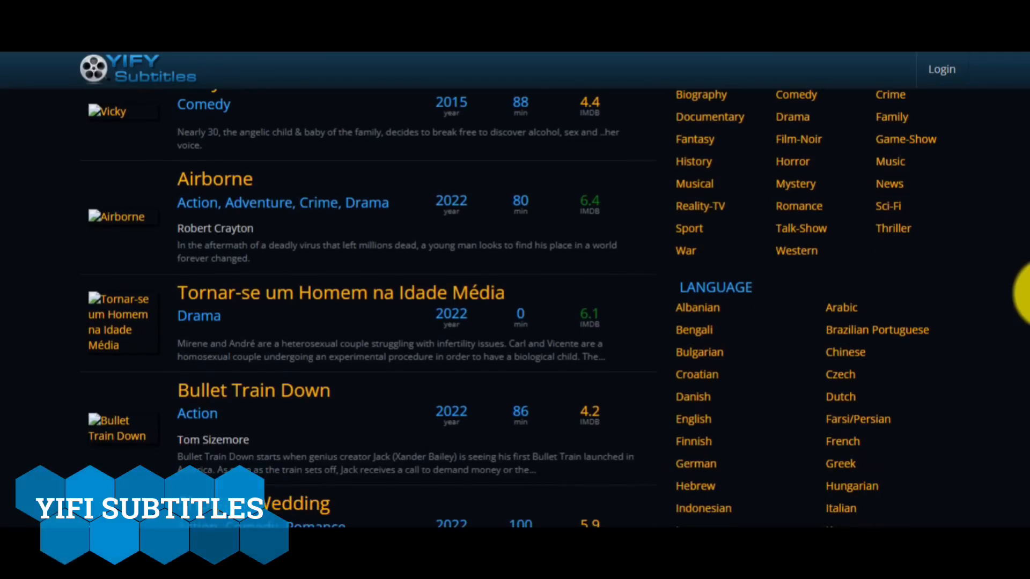
pyautogui.scroll(-3)
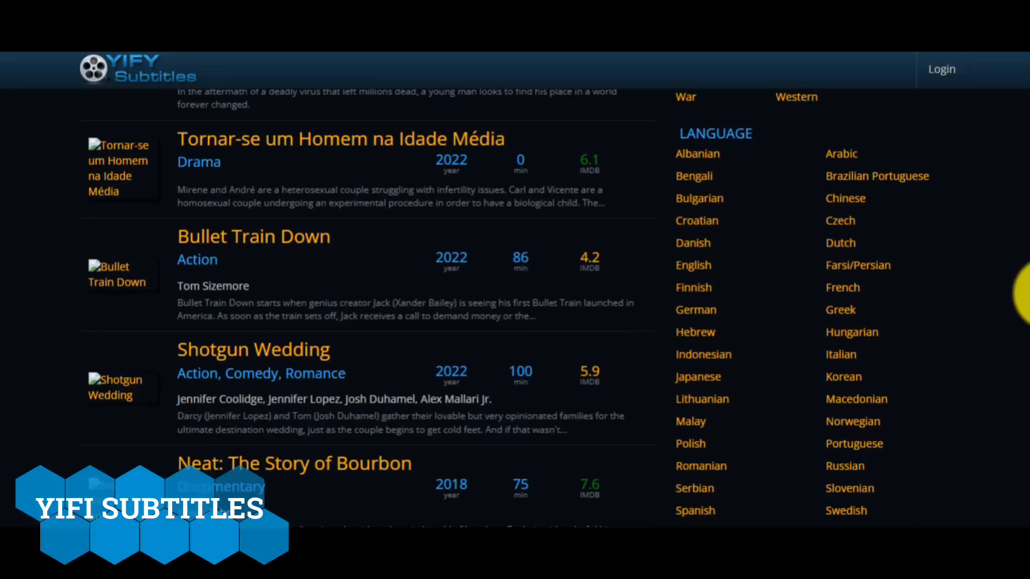
pyautogui.moveTo(643, 381)
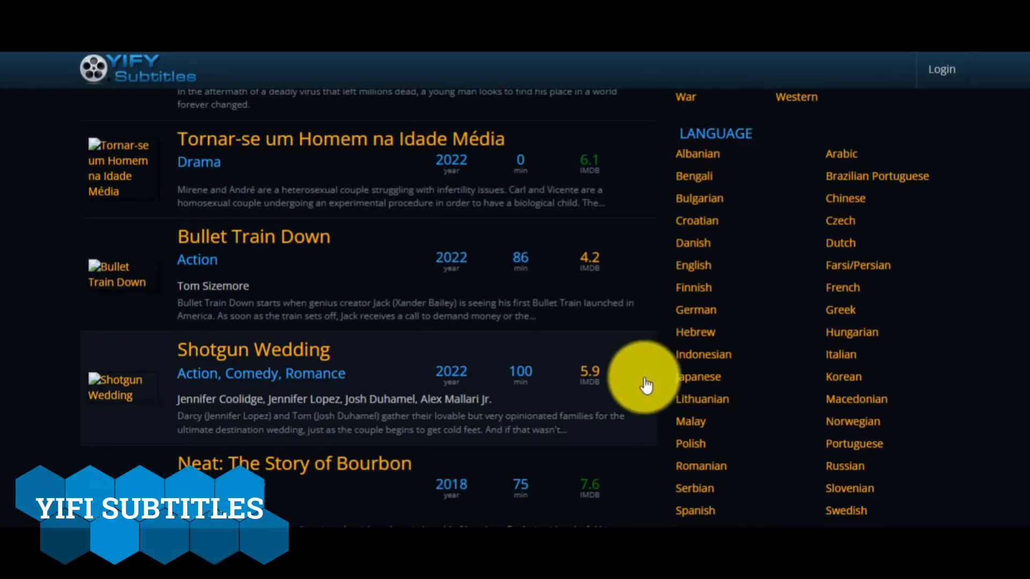
pyautogui.moveTo(676, 252)
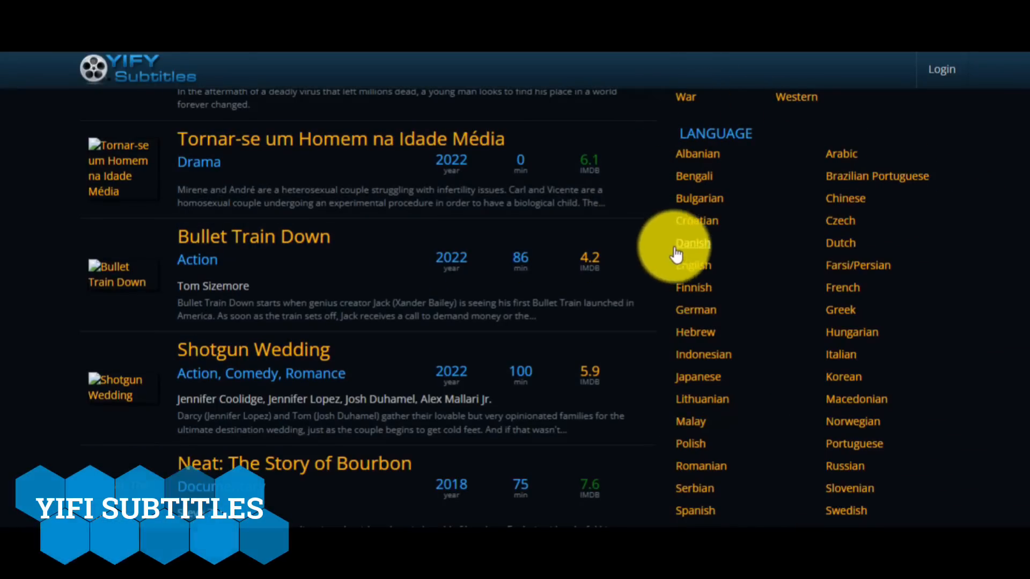
pyautogui.moveTo(1028, 326)
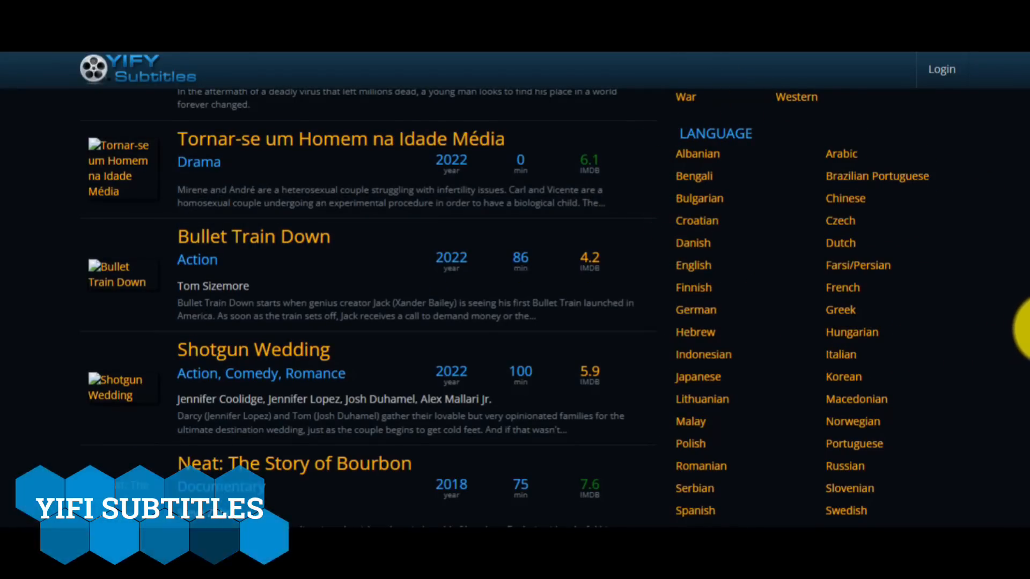
pyautogui.scroll(-3)
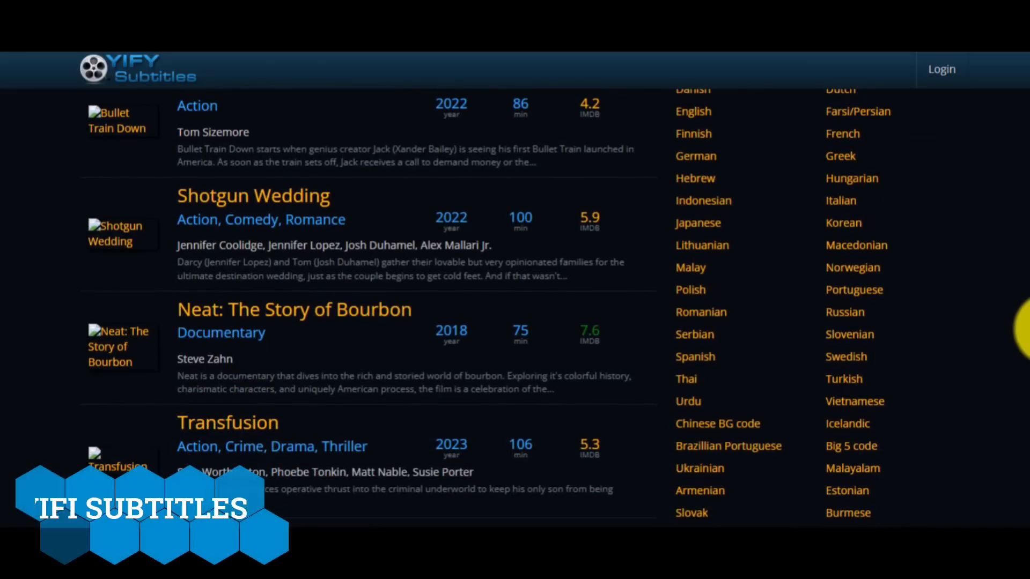
pyautogui.scroll(-3)
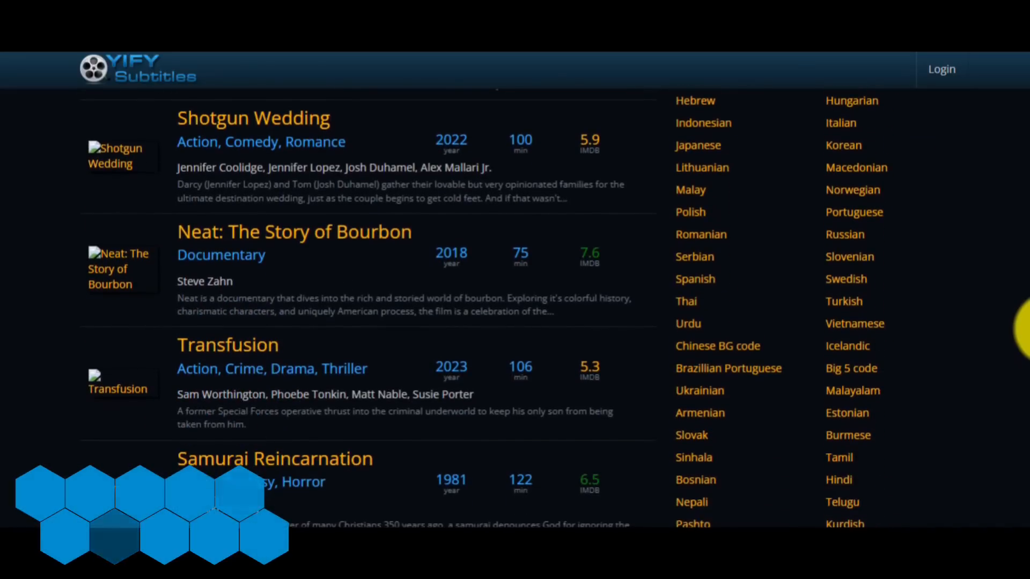
pyautogui.scroll(-3)
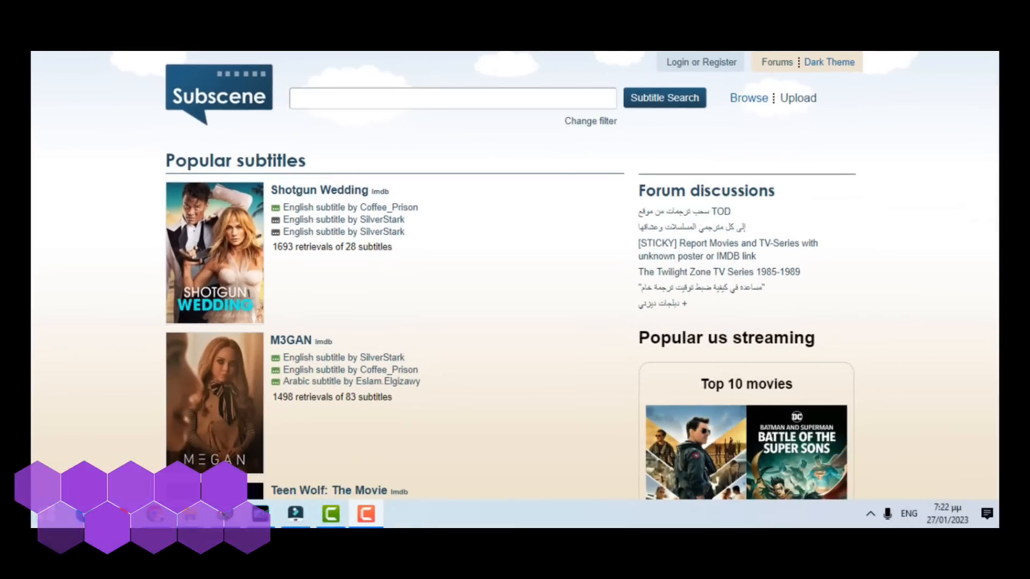
pyautogui.scroll(-3)
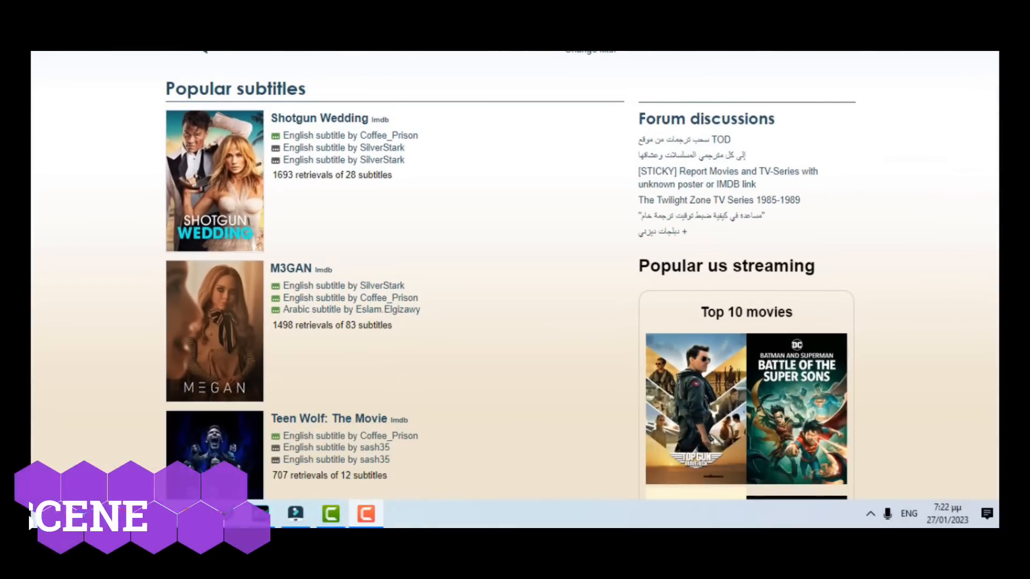
pyautogui.scroll(-3)
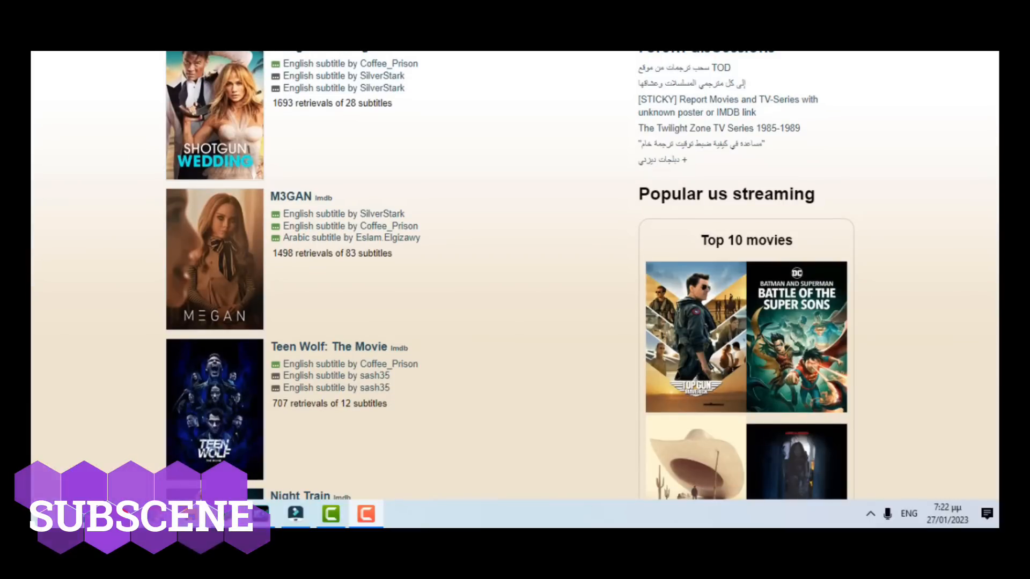
pyautogui.scroll(-3)
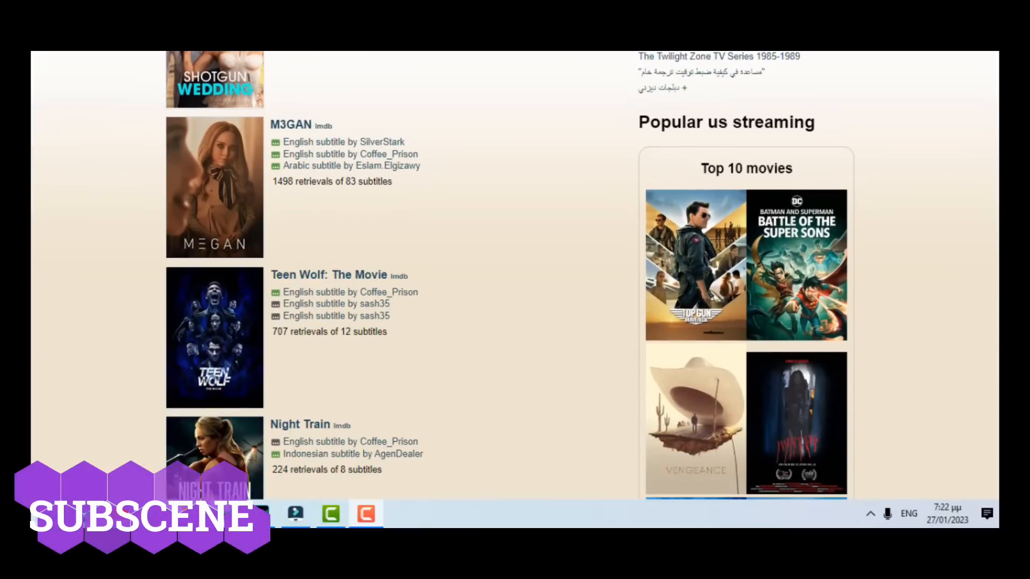
pyautogui.scroll(-3)
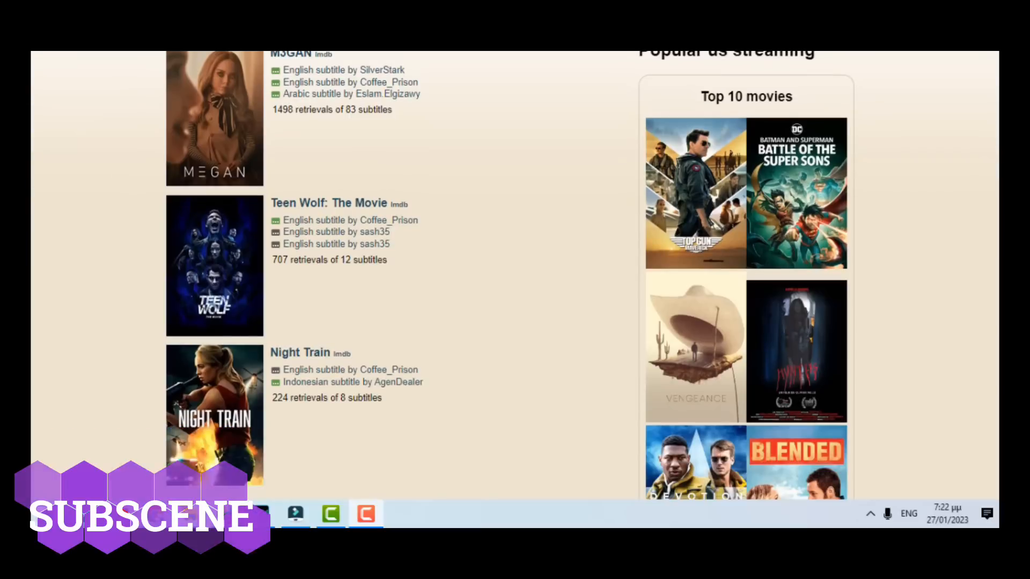
pyautogui.scroll(-3)
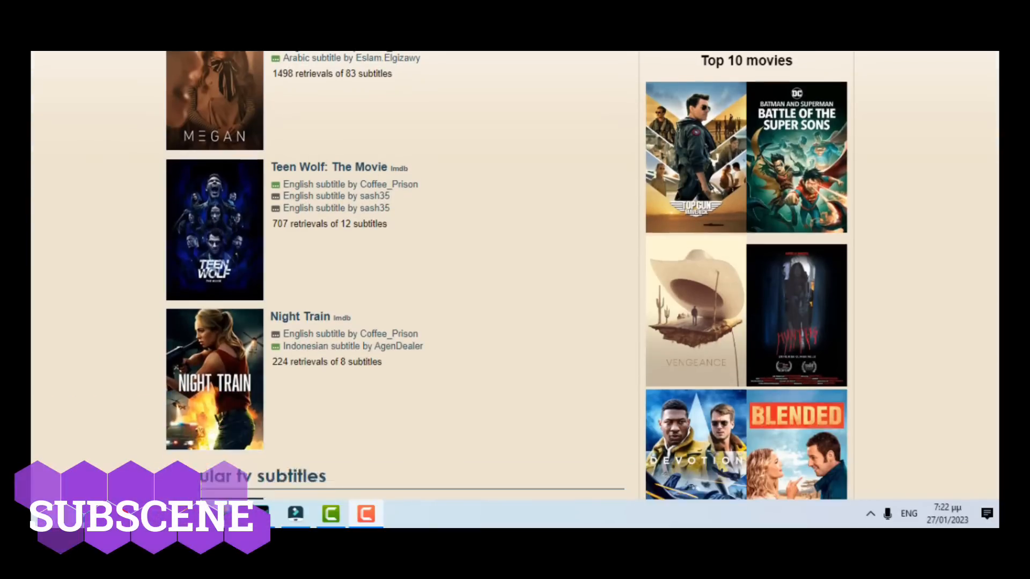
pyautogui.scroll(-3)
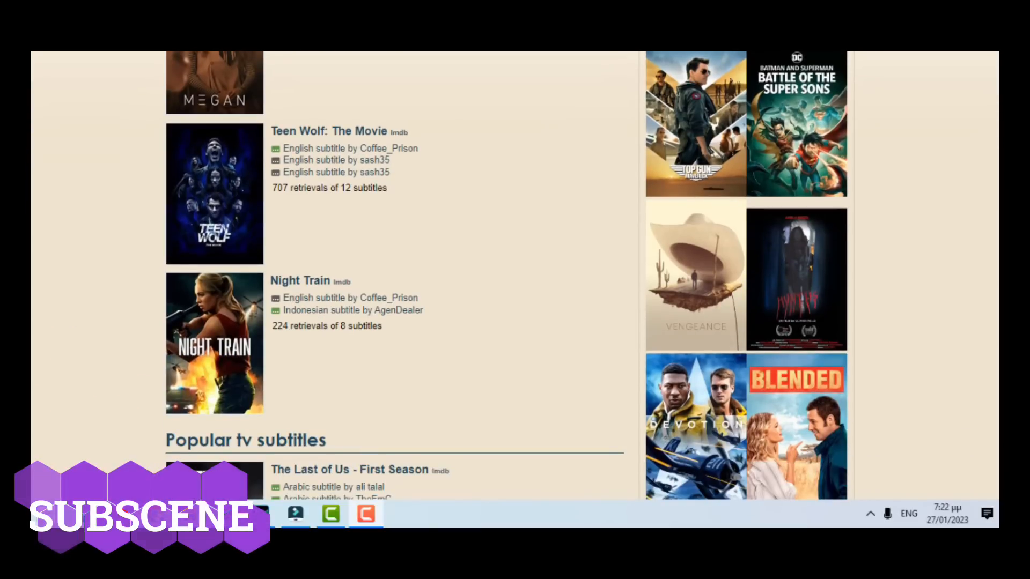
pyautogui.scroll(-3)
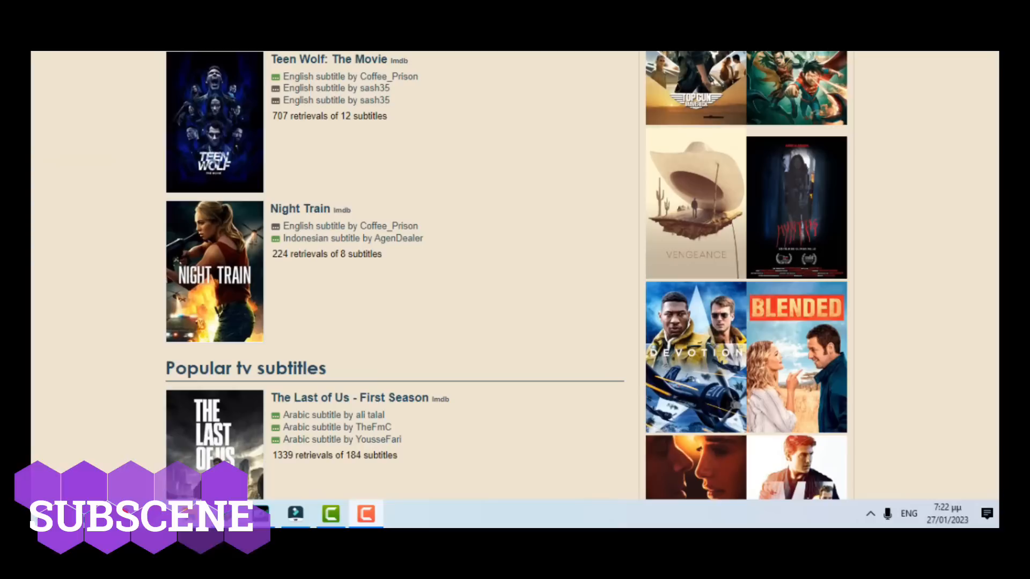
pyautogui.scroll(-3)
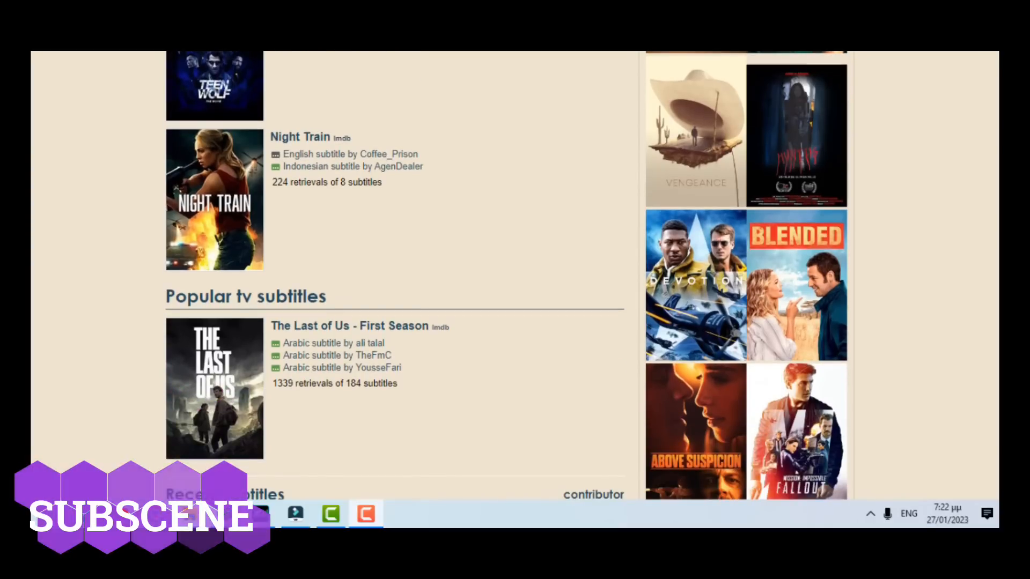
pyautogui.scroll(-3)
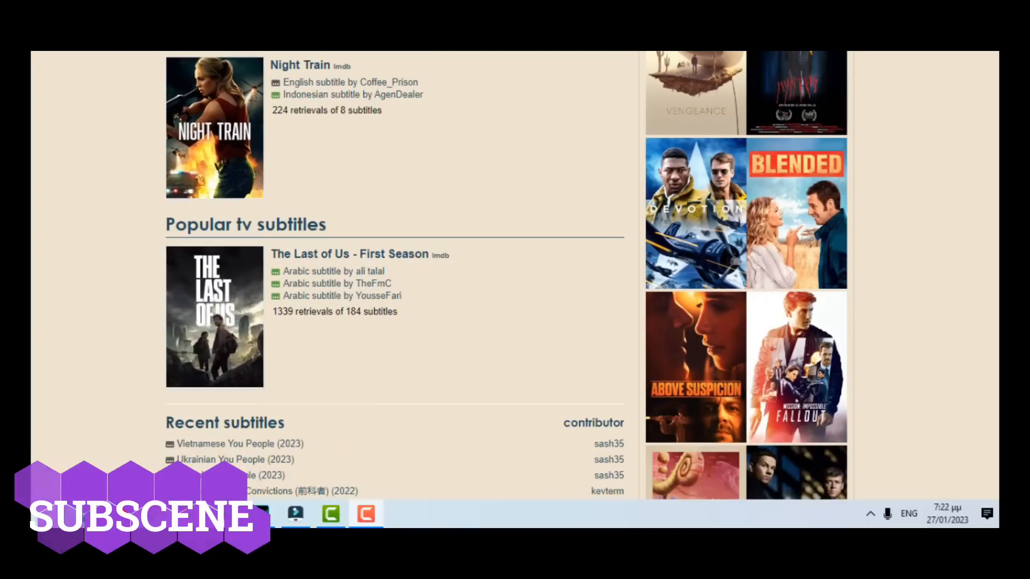
pyautogui.scroll(-3)
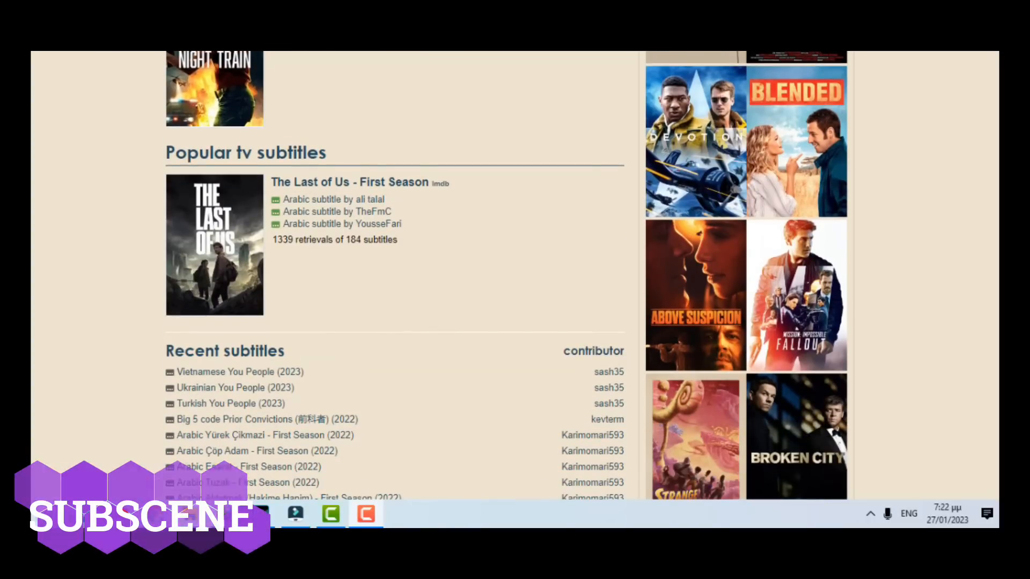
pyautogui.scroll(-3)
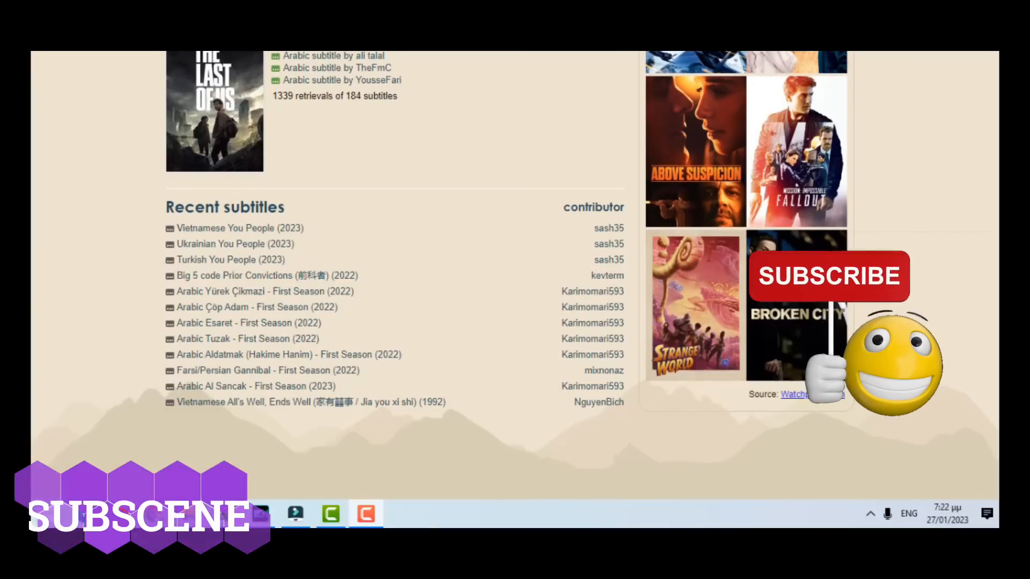
pyautogui.scroll(-3)
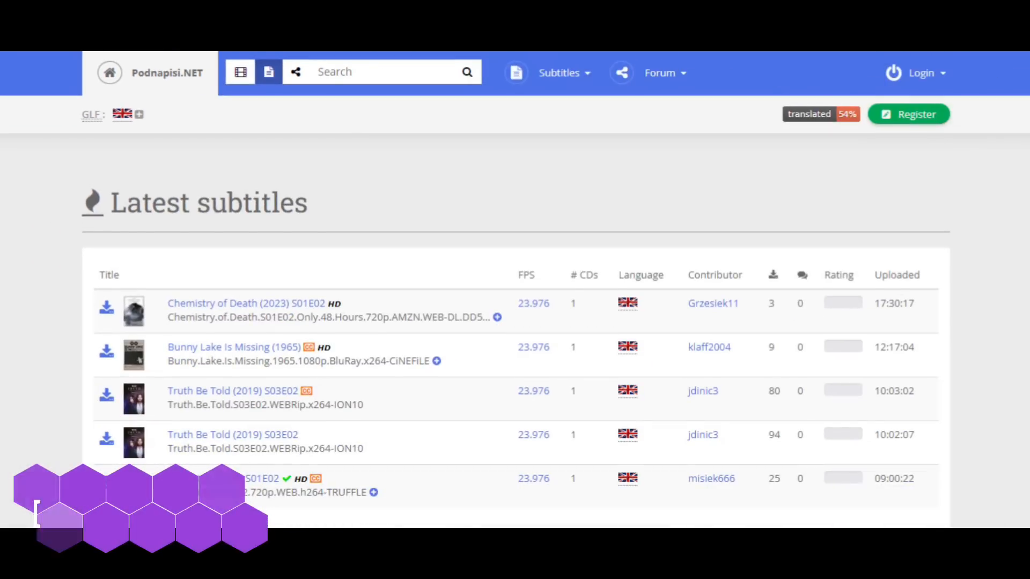
pyautogui.scroll(-3)
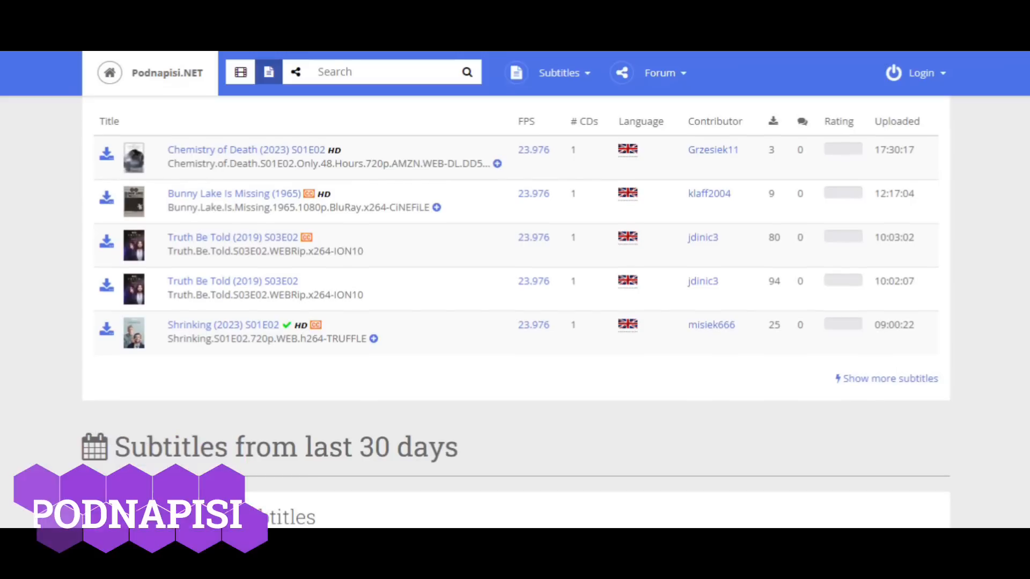
pyautogui.scroll(-3)
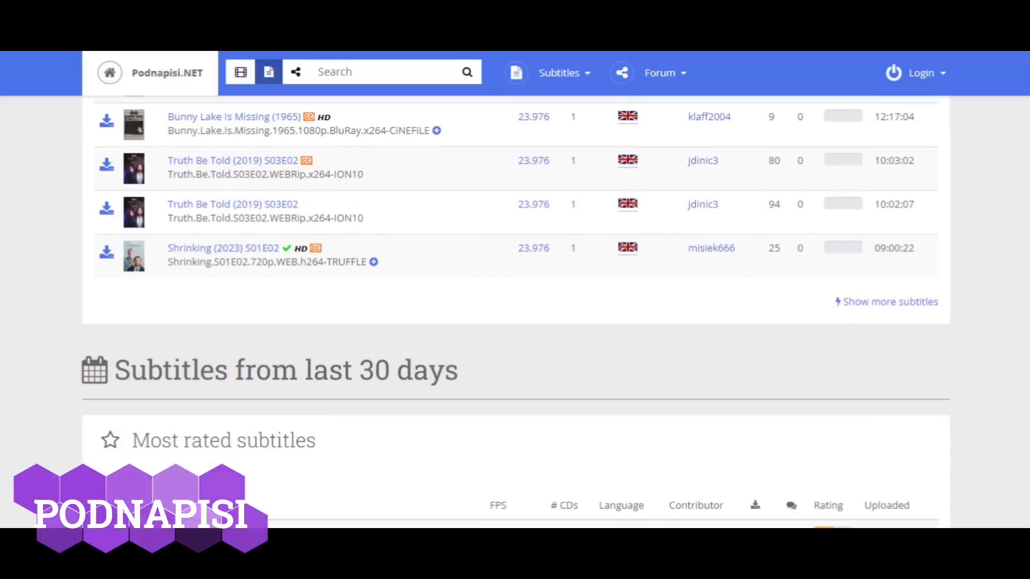
pyautogui.scroll(-3)
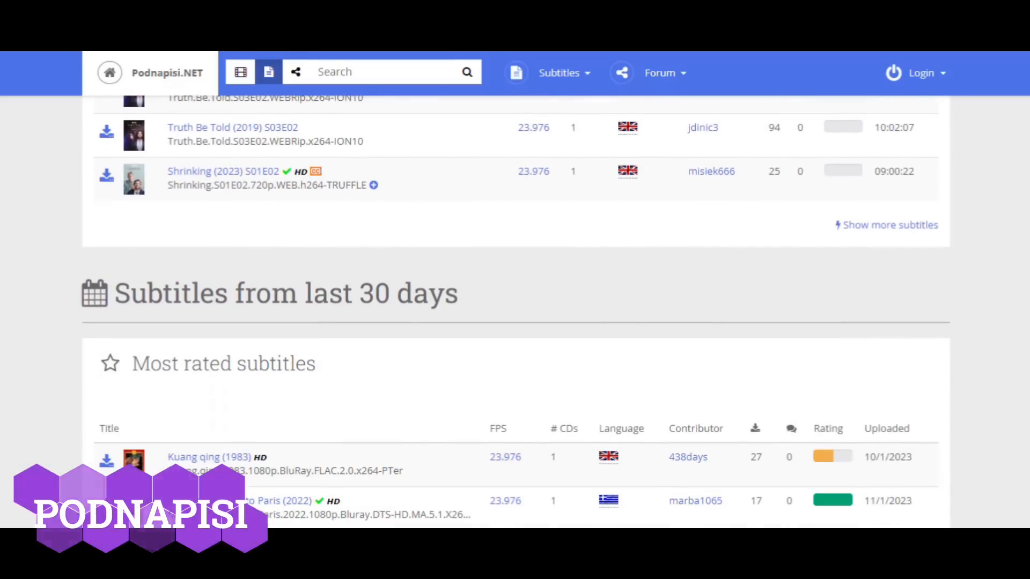
pyautogui.scroll(-3)
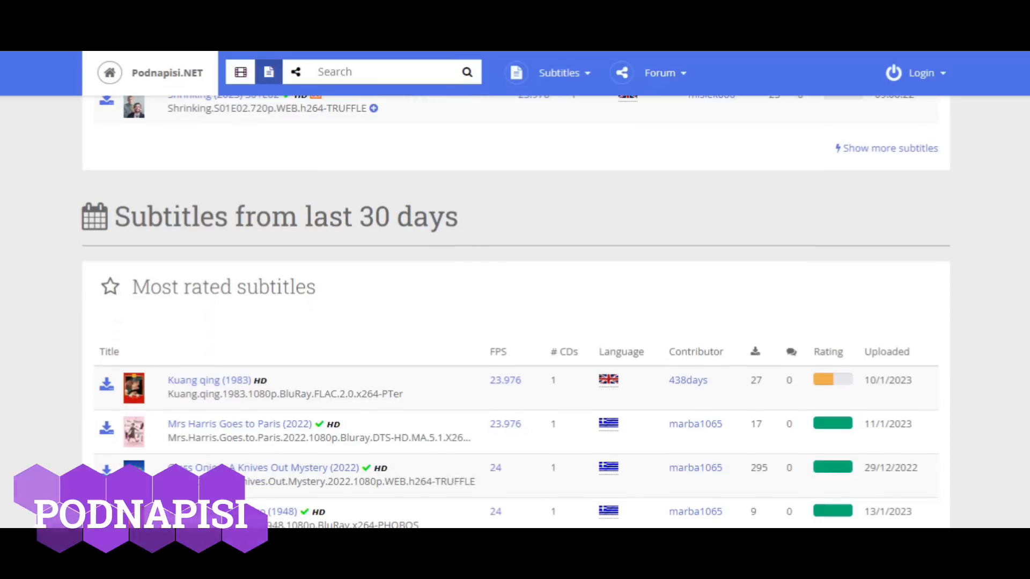
pyautogui.scroll(-3)
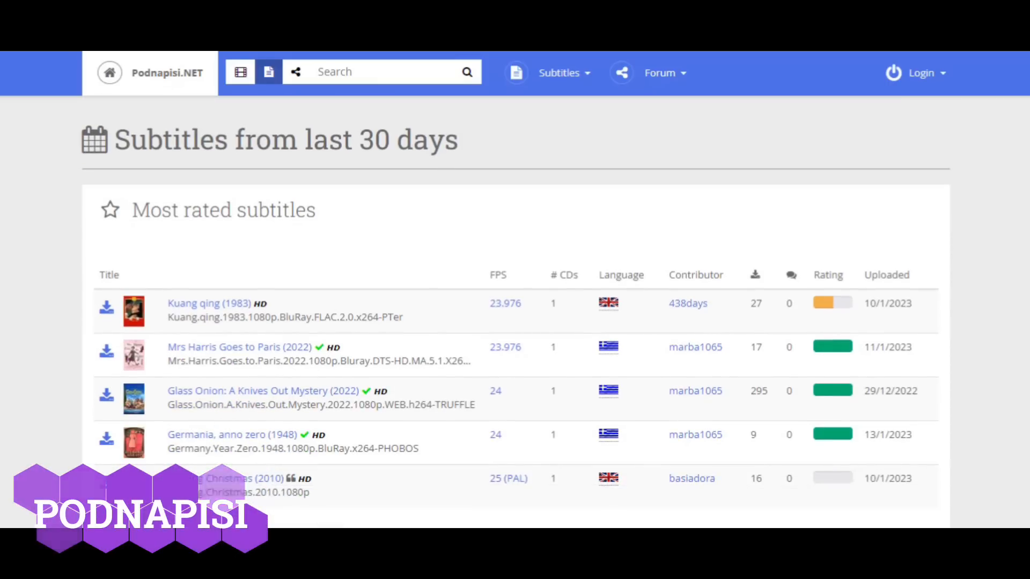
pyautogui.scroll(-3)
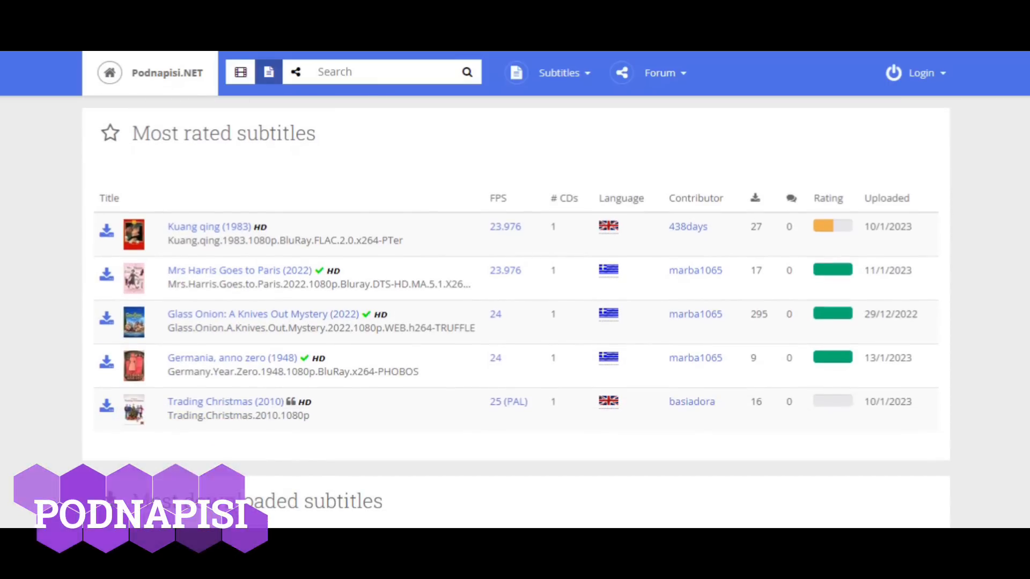
pyautogui.scroll(-3)
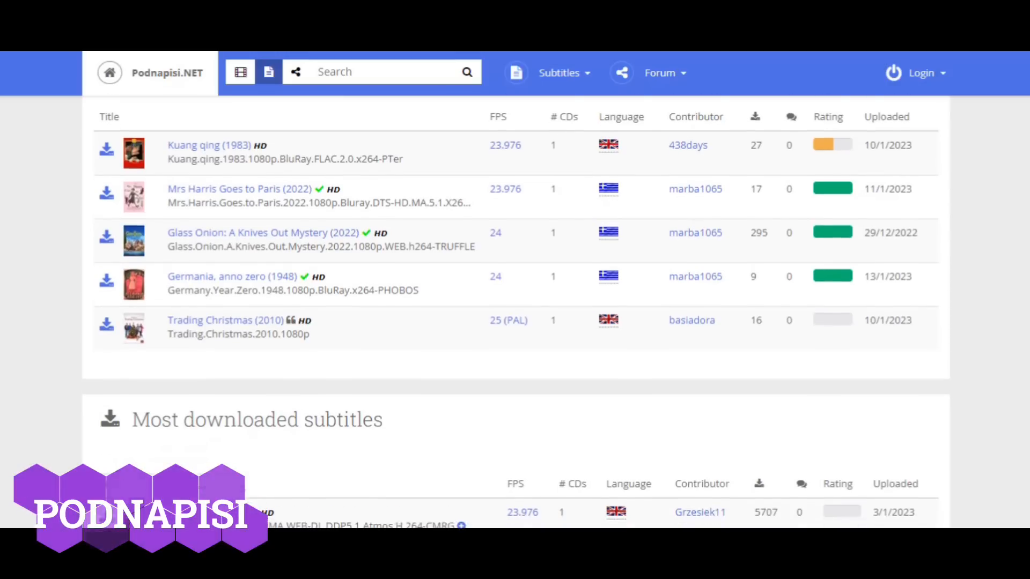
pyautogui.scroll(-3)
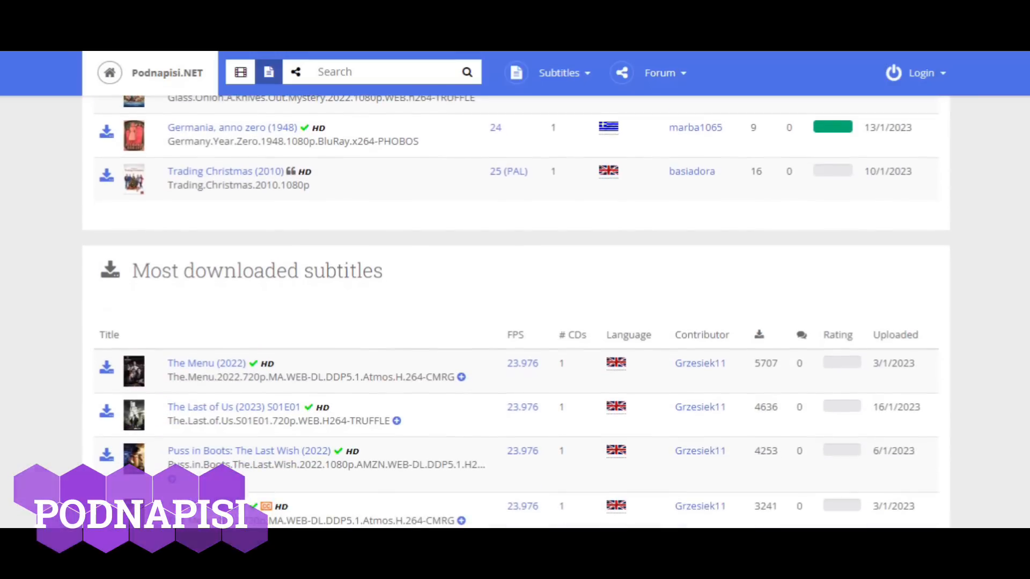
pyautogui.scroll(-3)
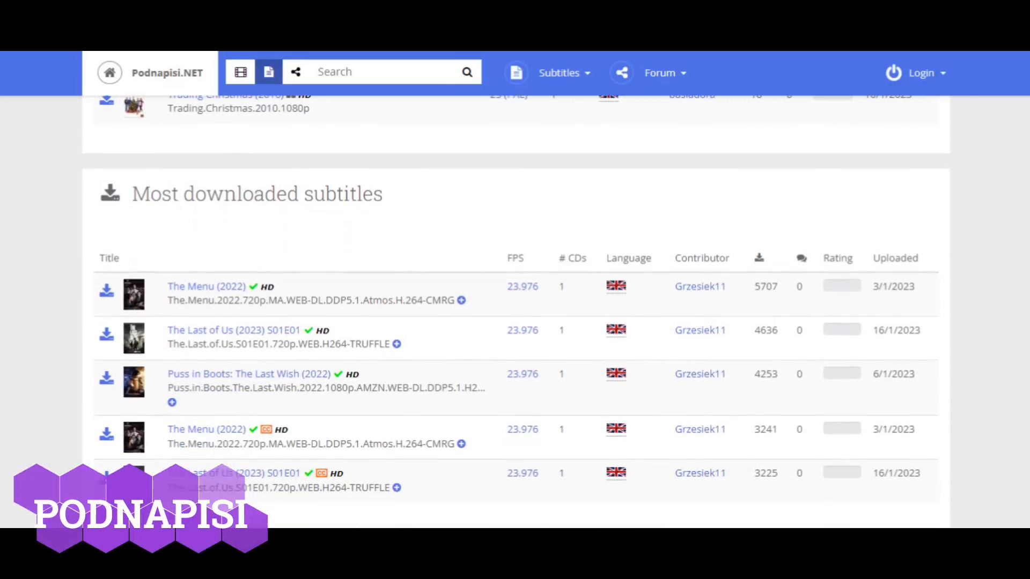
pyautogui.scroll(-3)
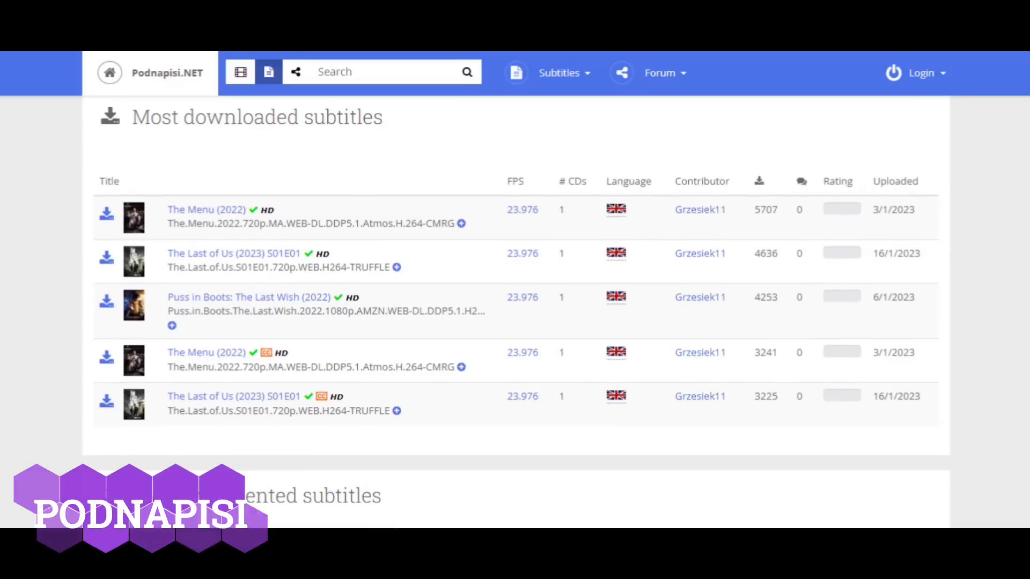
pyautogui.scroll(-3)
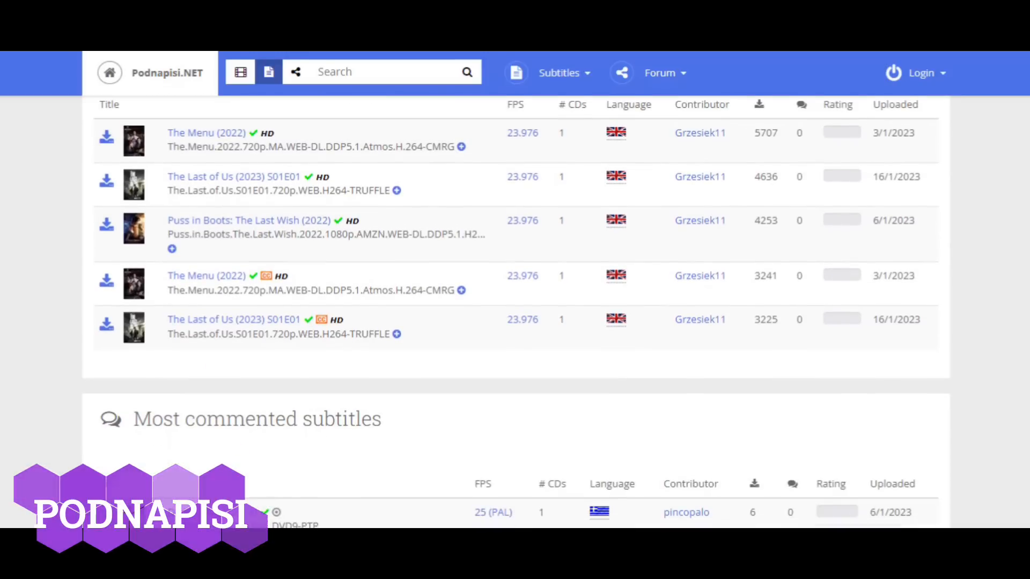
pyautogui.scroll(-3)
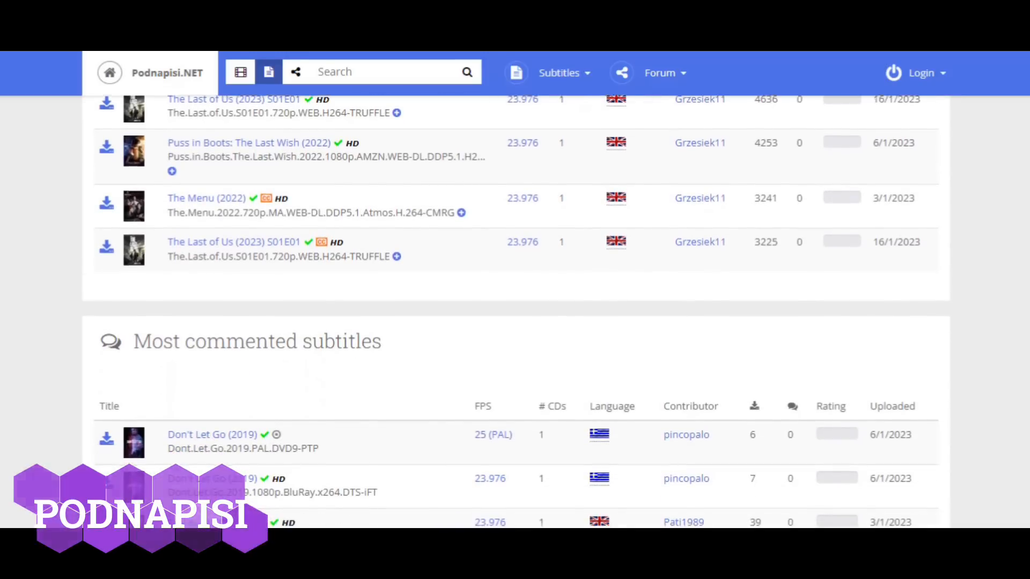
pyautogui.scroll(-3)
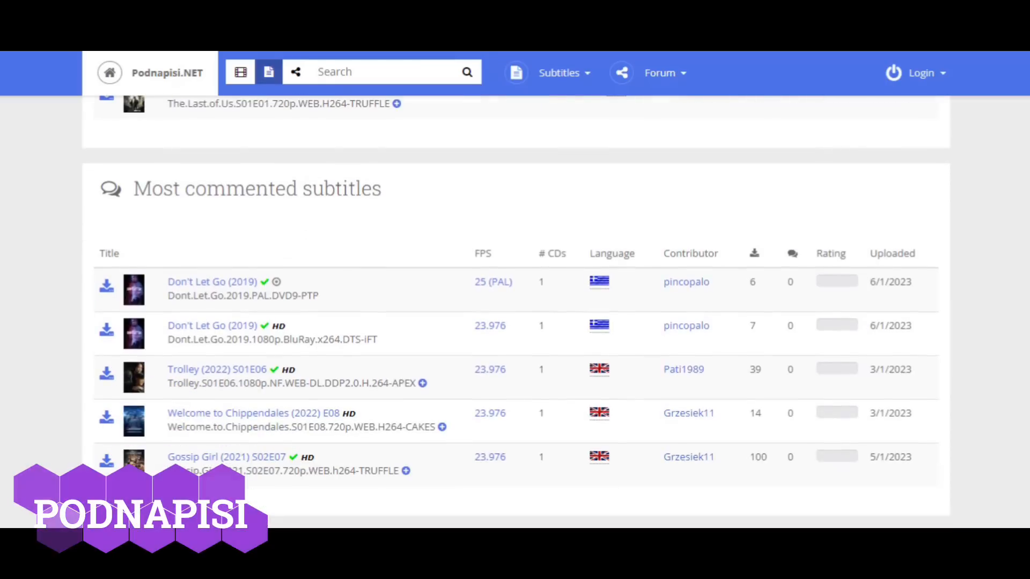
pyautogui.scroll(-3)
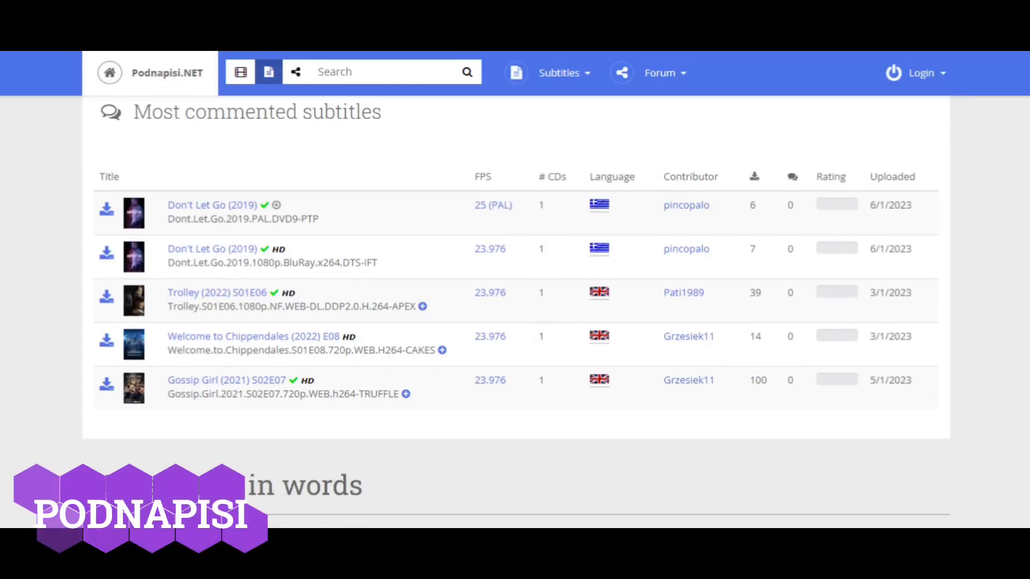
pyautogui.scroll(-3)
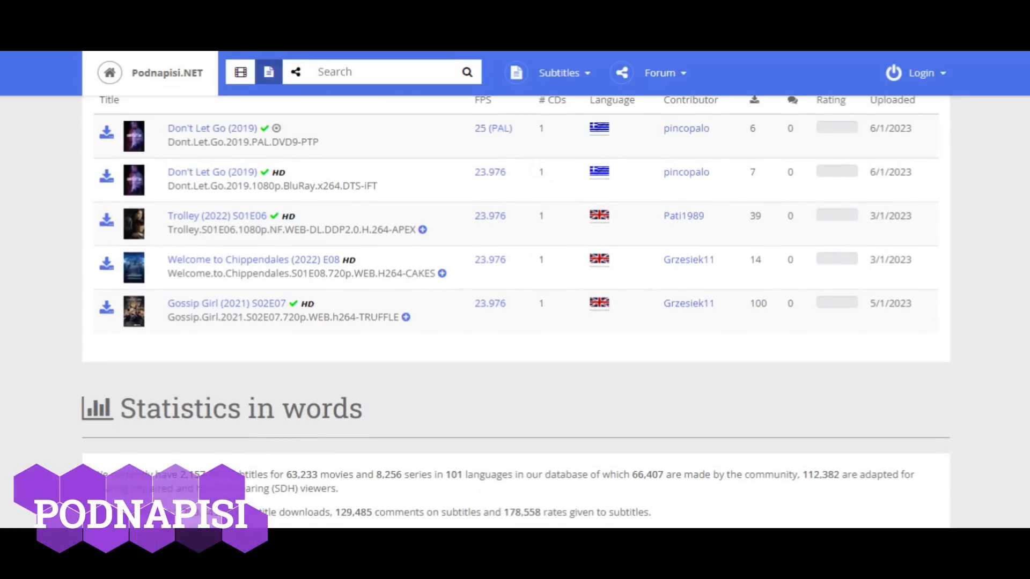
pyautogui.scroll(-3)
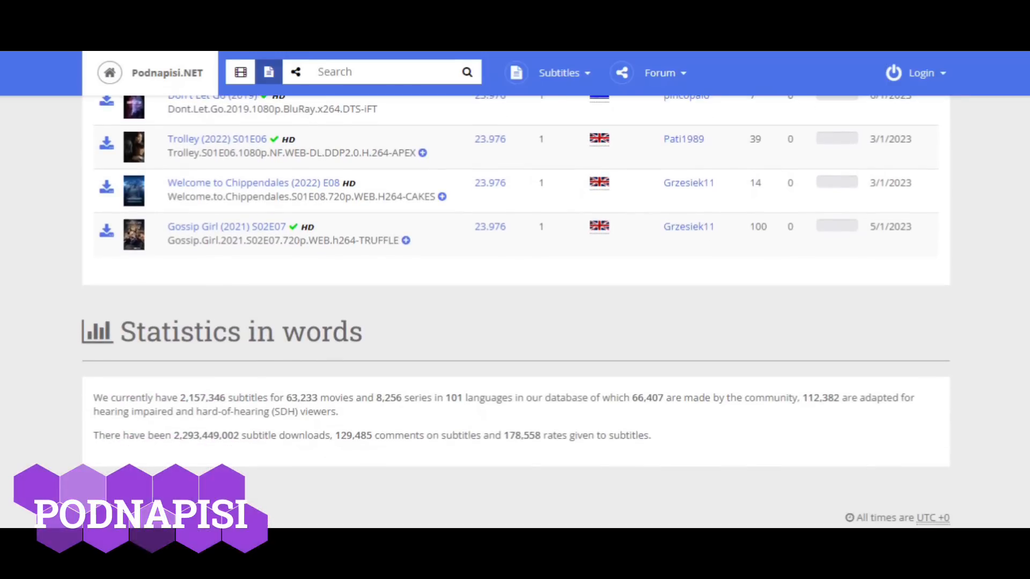
pyautogui.scroll(-3)
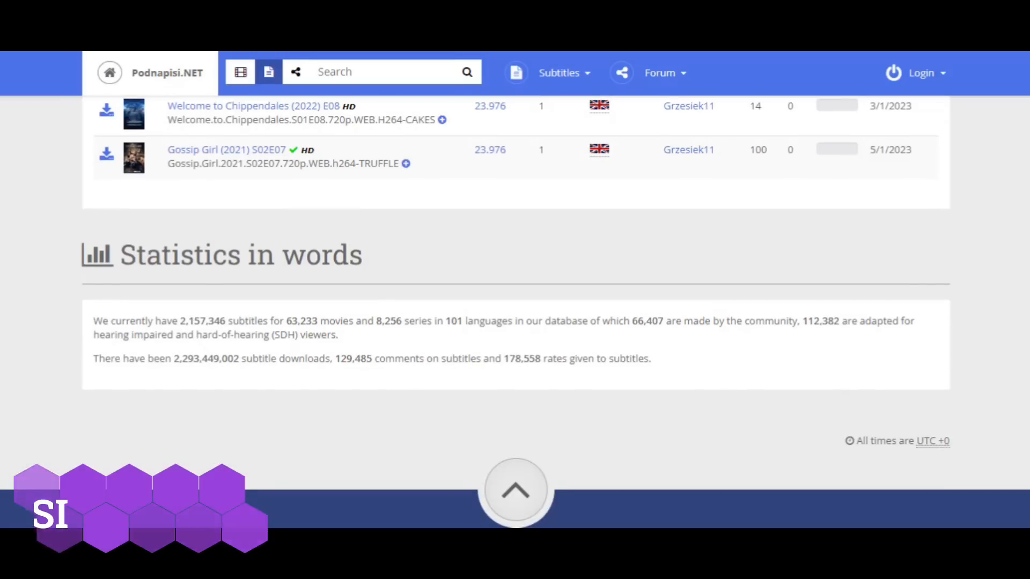
pyautogui.scroll(-3)
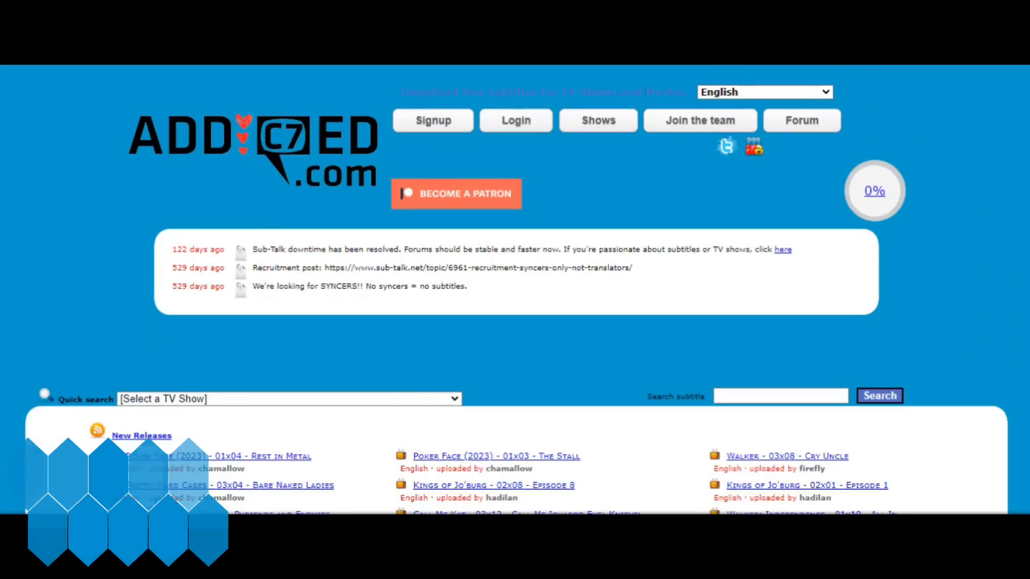
pyautogui.scroll(-3)
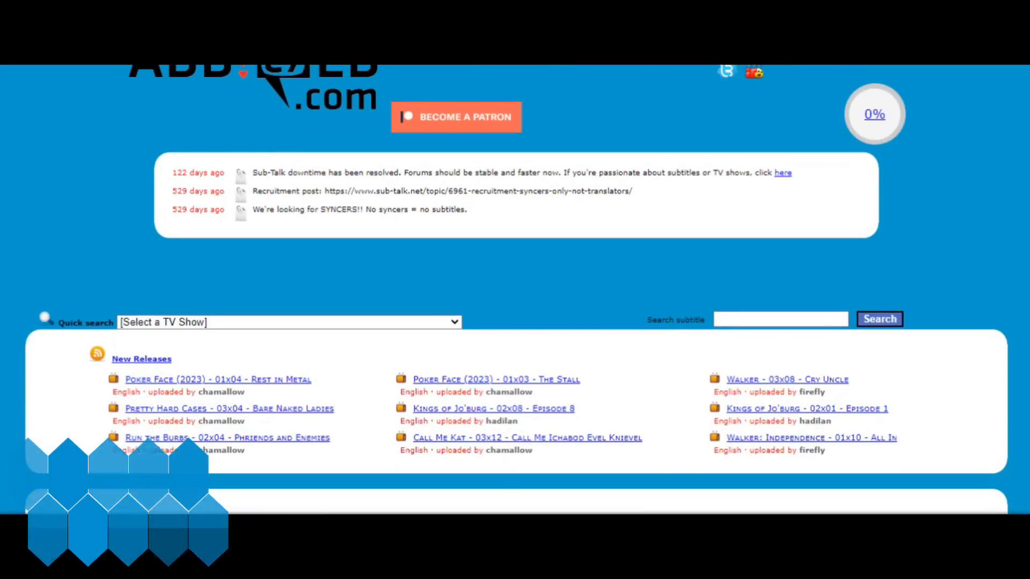
pyautogui.scroll(-3)
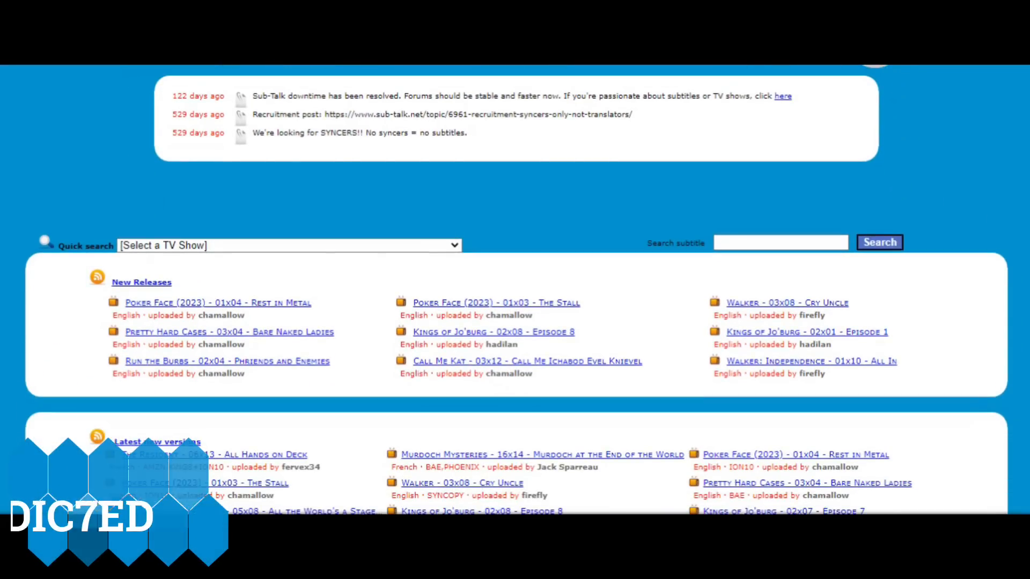
pyautogui.scroll(-3)
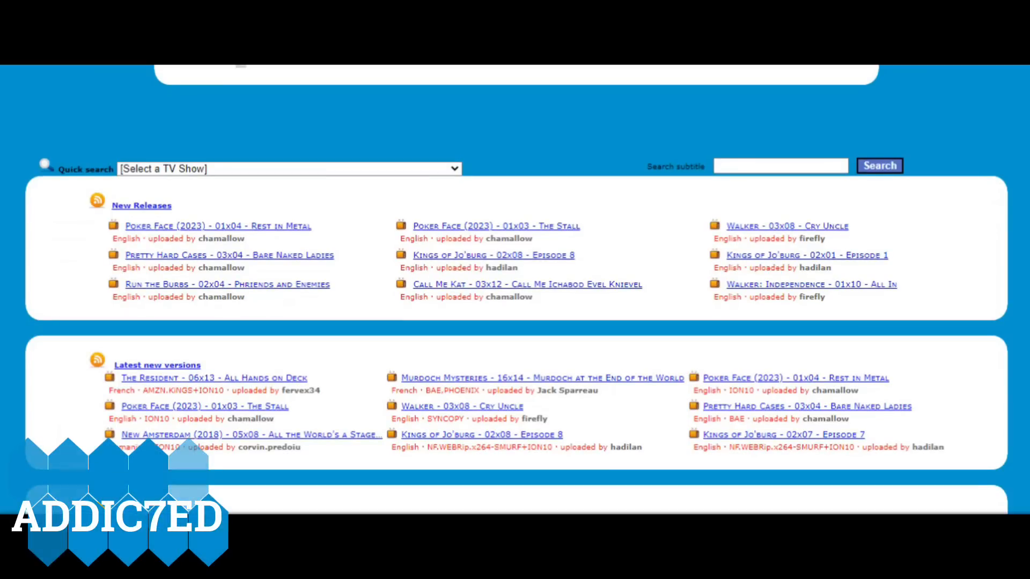
pyautogui.scroll(-3)
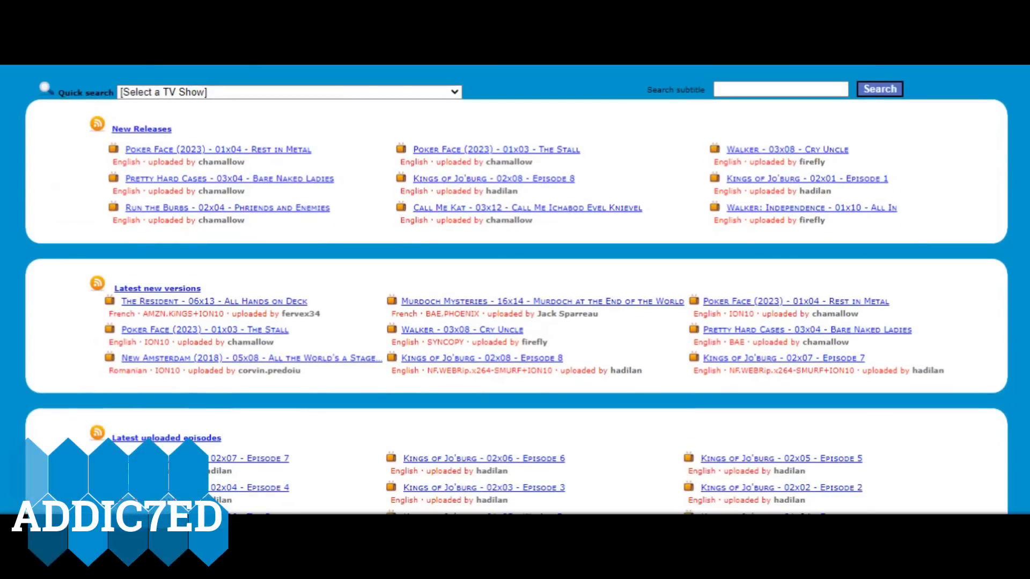
pyautogui.scroll(-3)
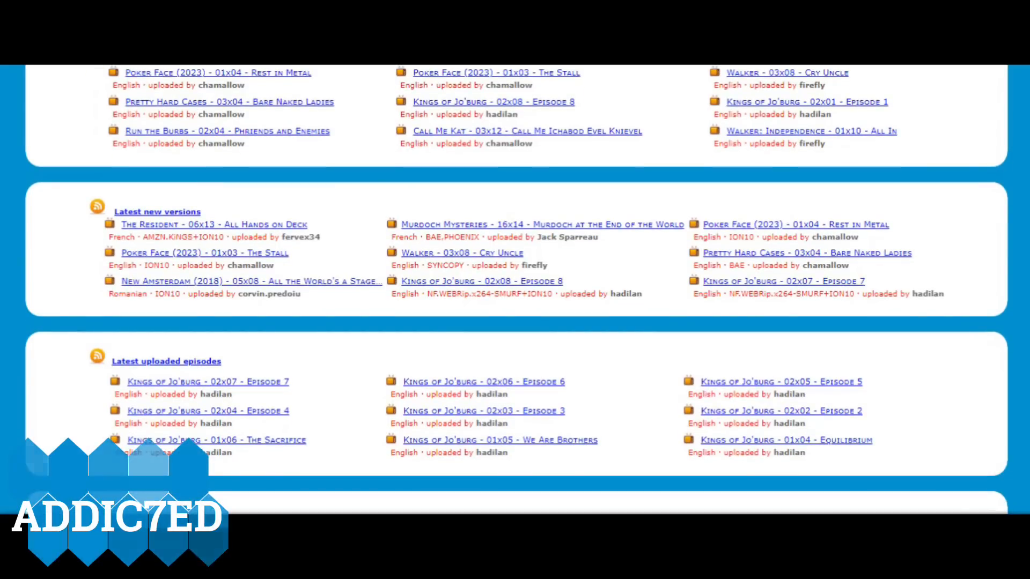
pyautogui.scroll(-3)
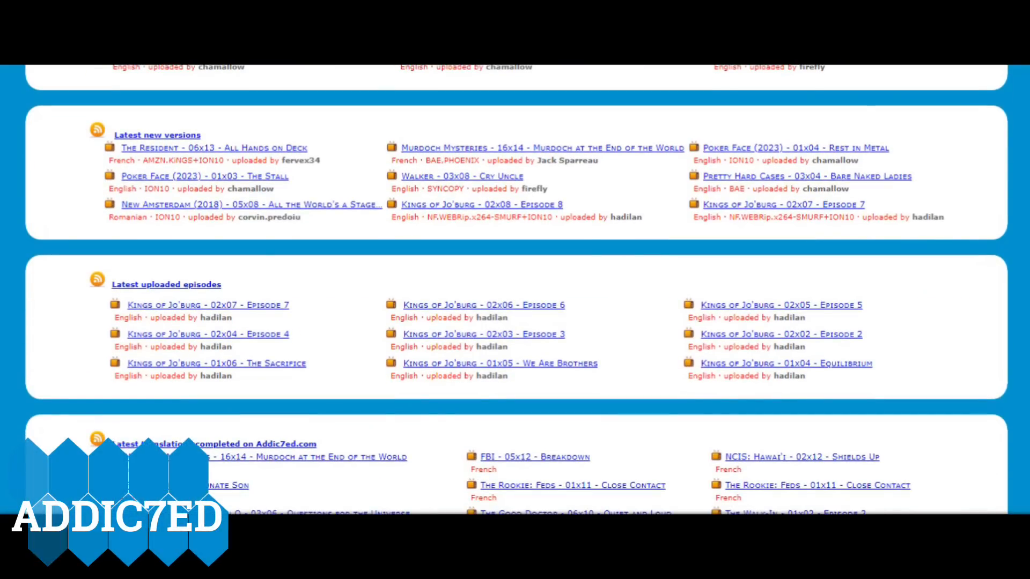
pyautogui.scroll(-3)
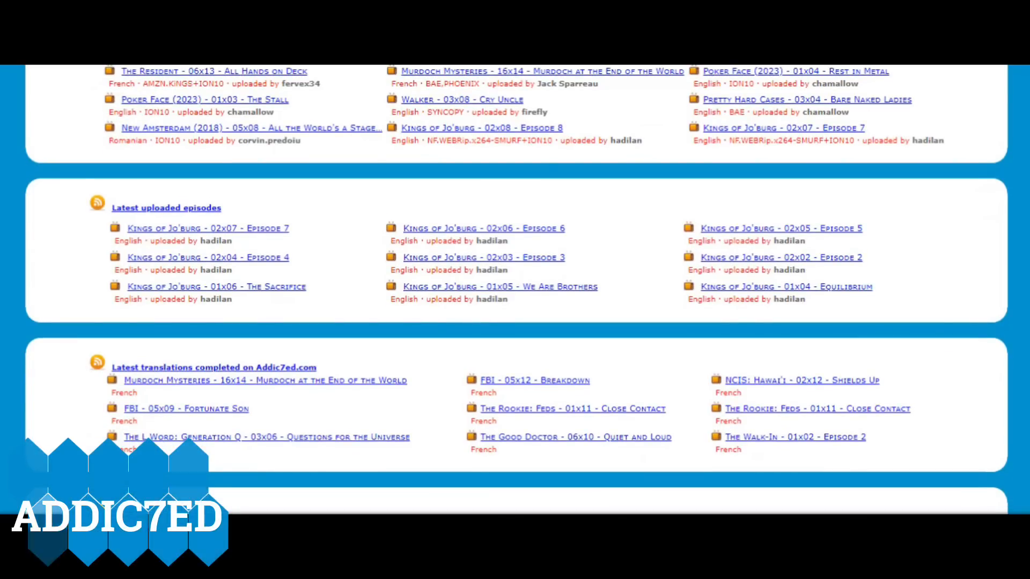
pyautogui.scroll(-3)
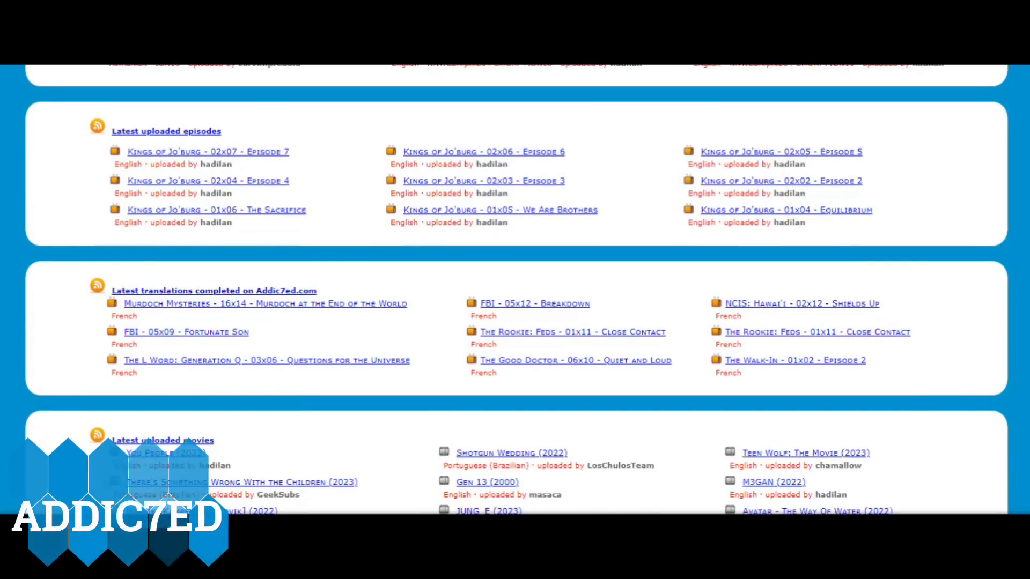
pyautogui.scroll(-3)
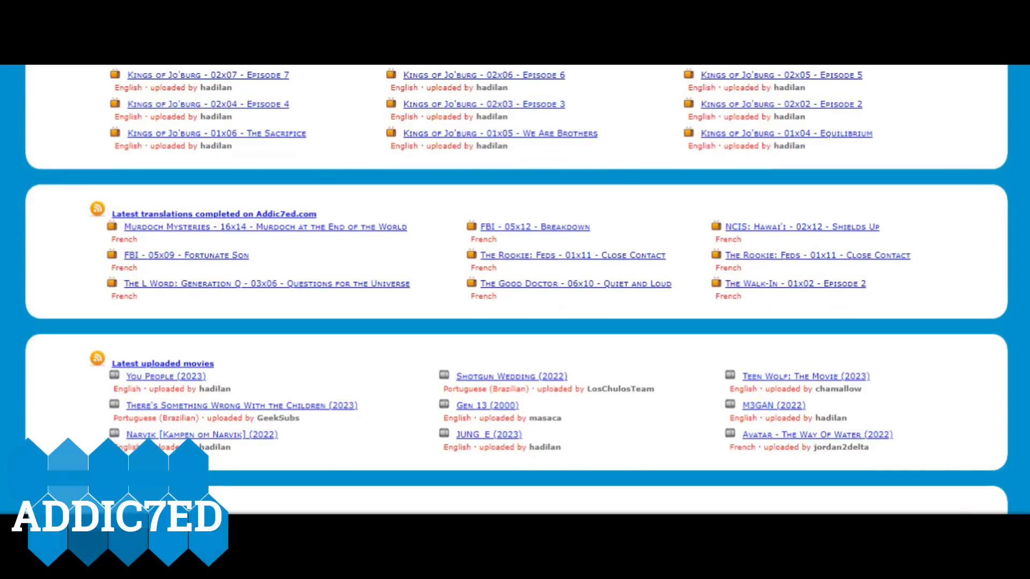
pyautogui.scroll(-3)
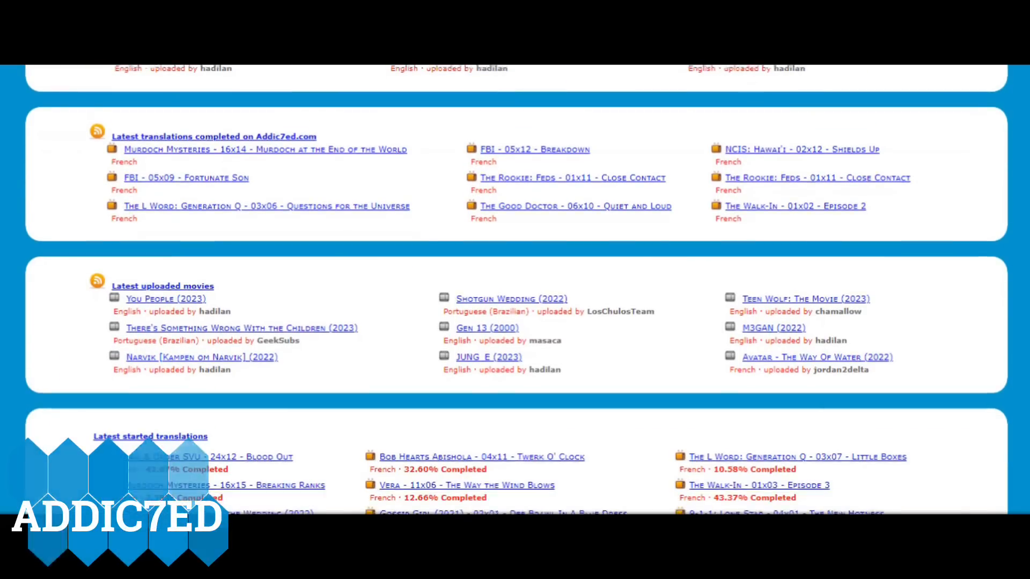
pyautogui.scroll(-3)
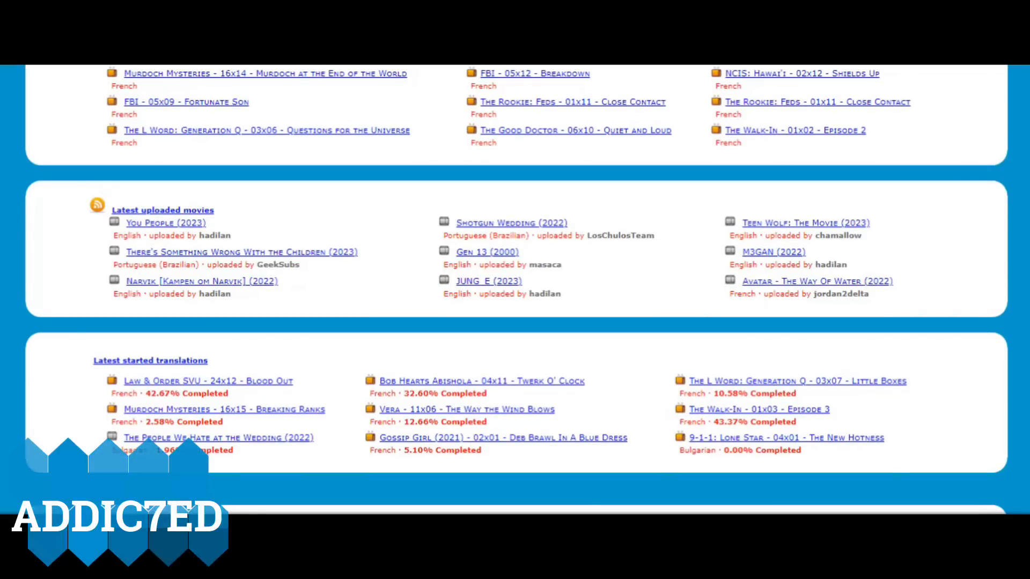
pyautogui.scroll(-3)
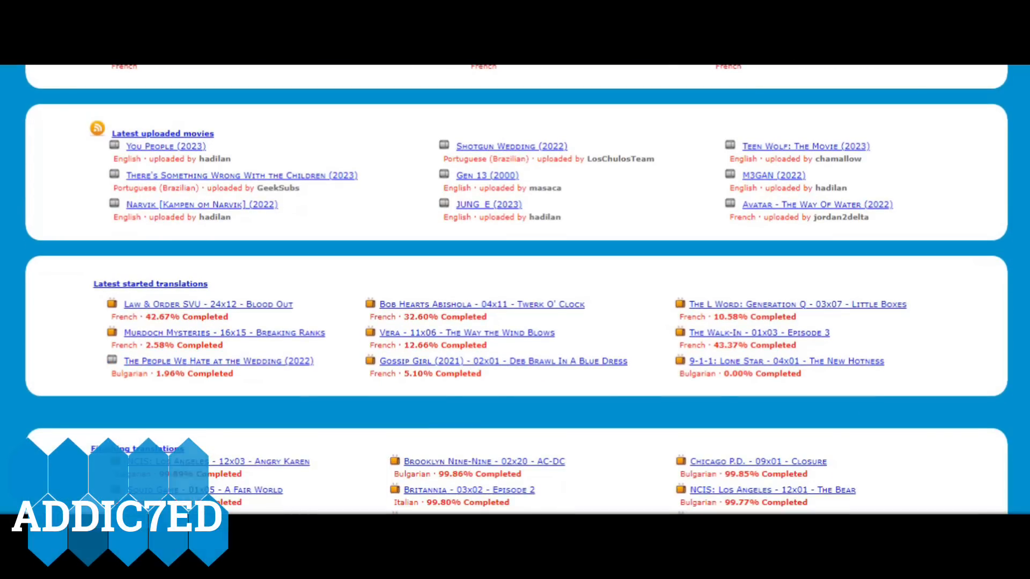
pyautogui.scroll(-3)
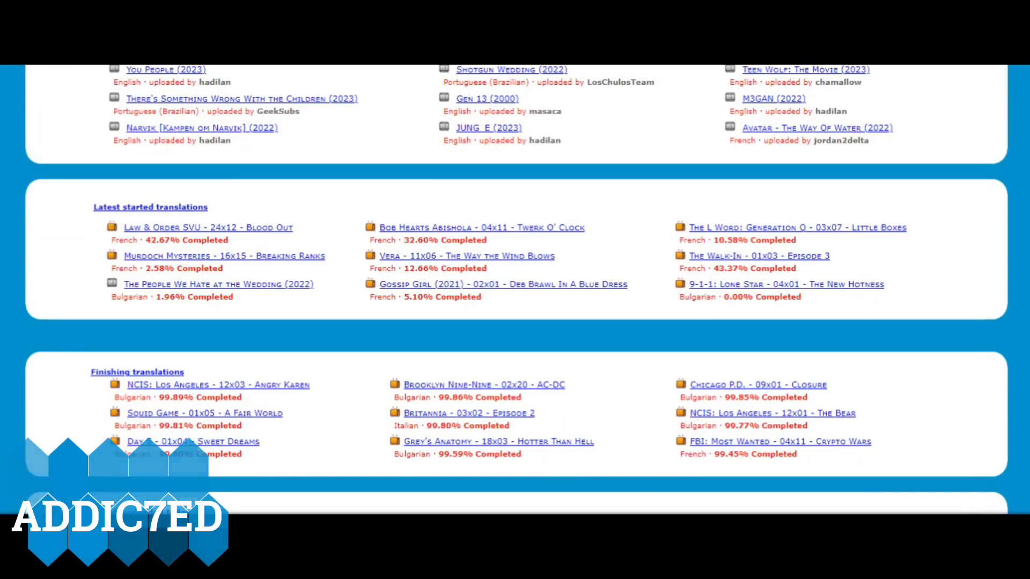
pyautogui.scroll(-3)
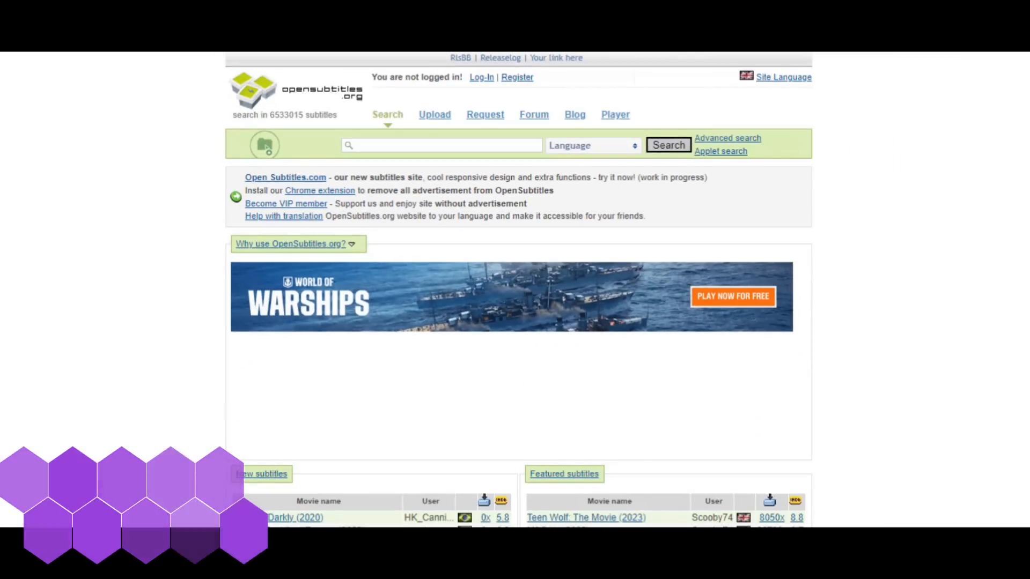
pyautogui.scroll(-3)
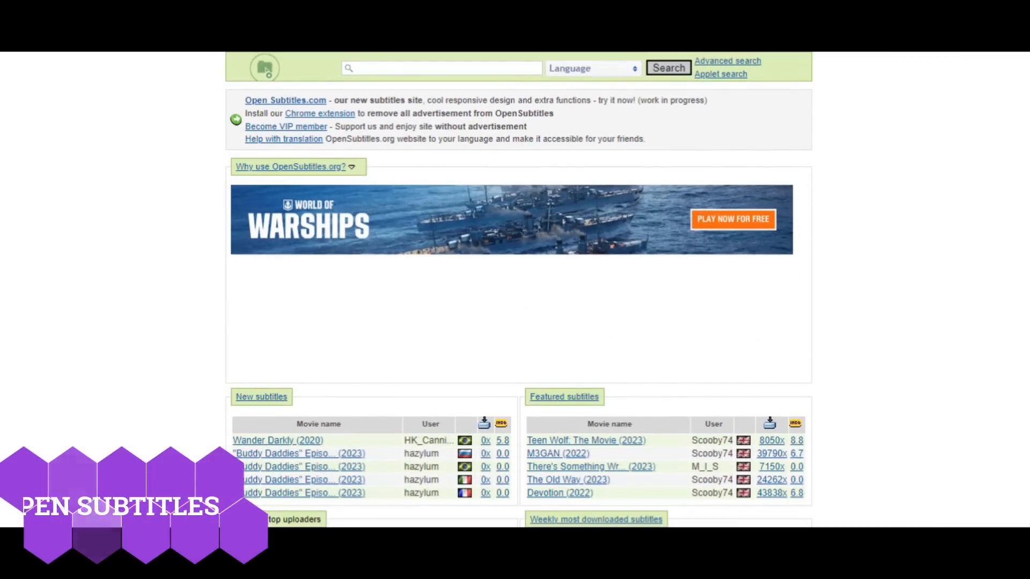
pyautogui.scroll(-3)
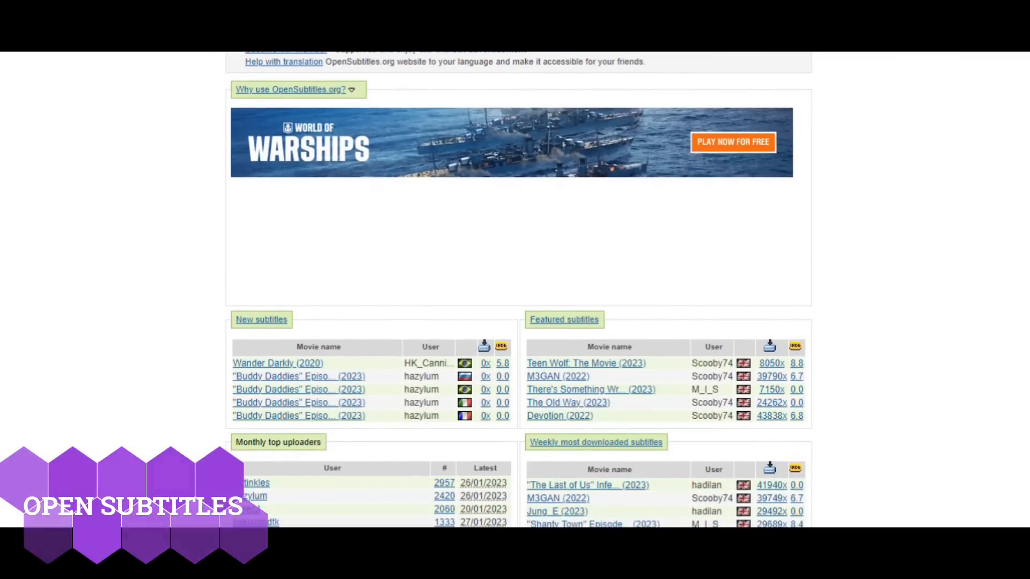
pyautogui.scroll(-3)
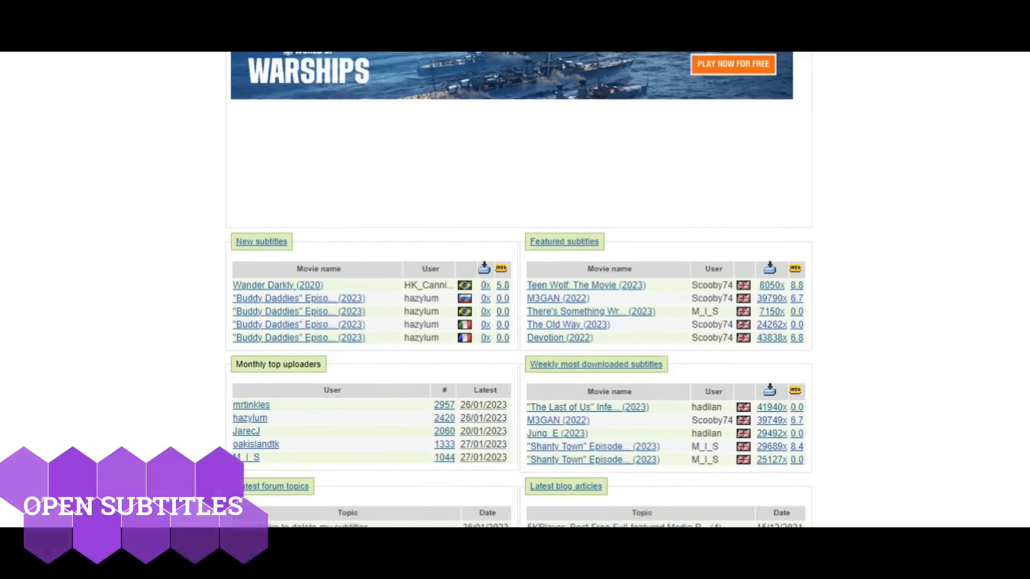
pyautogui.scroll(-3)
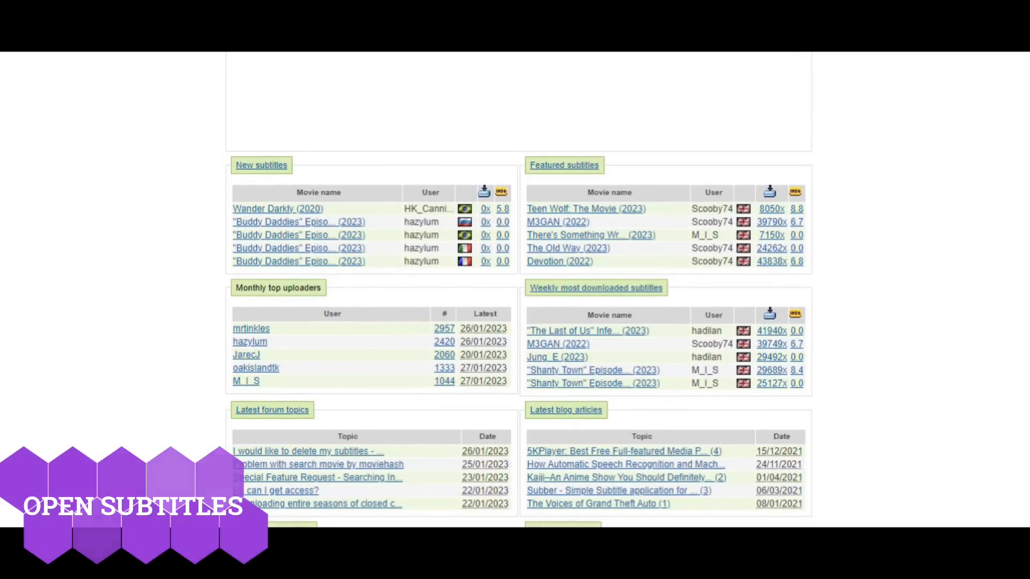
pyautogui.scroll(-3)
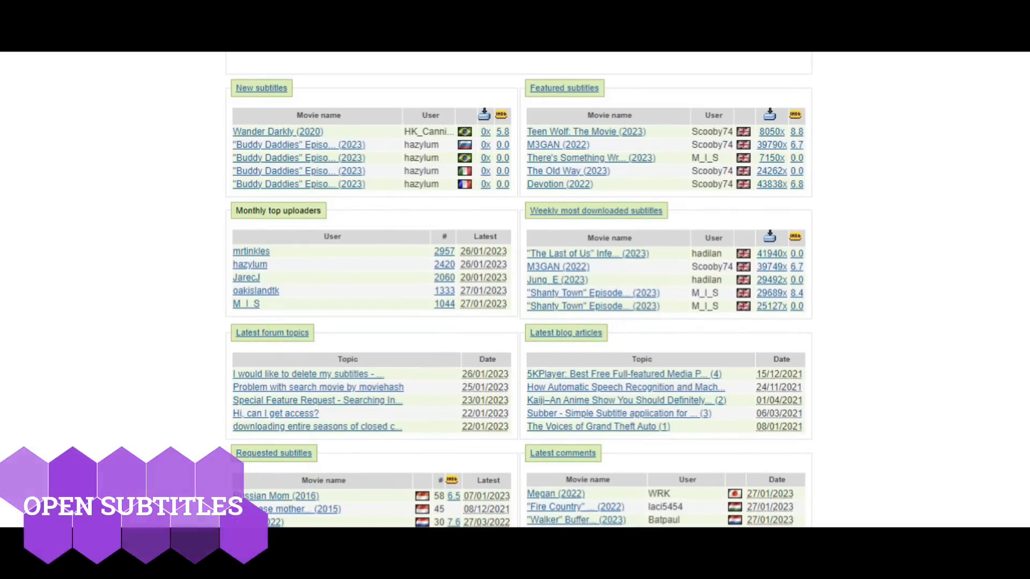
pyautogui.scroll(-3)
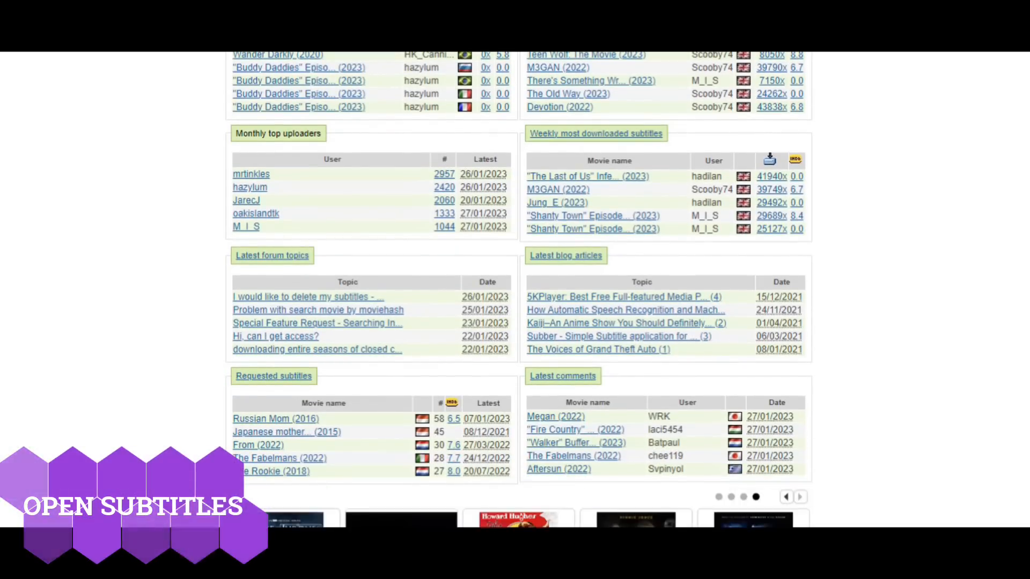
pyautogui.scroll(-3)
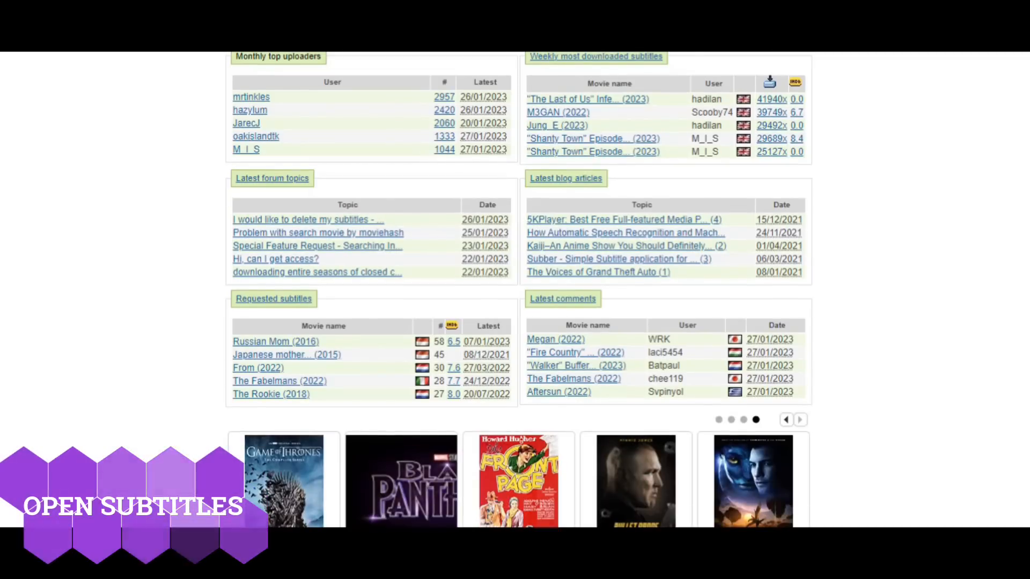
pyautogui.scroll(-3)
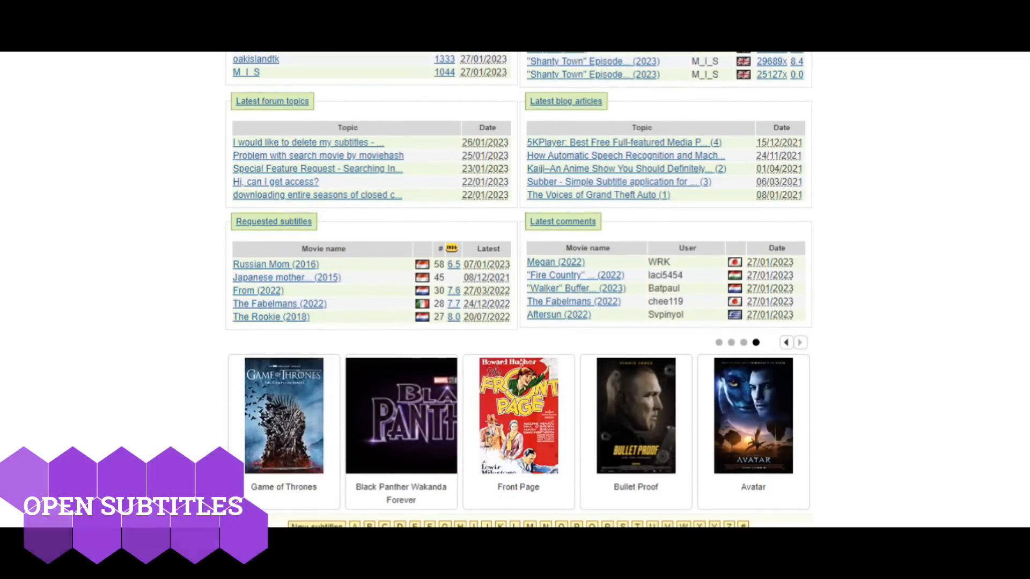
pyautogui.scroll(-3)
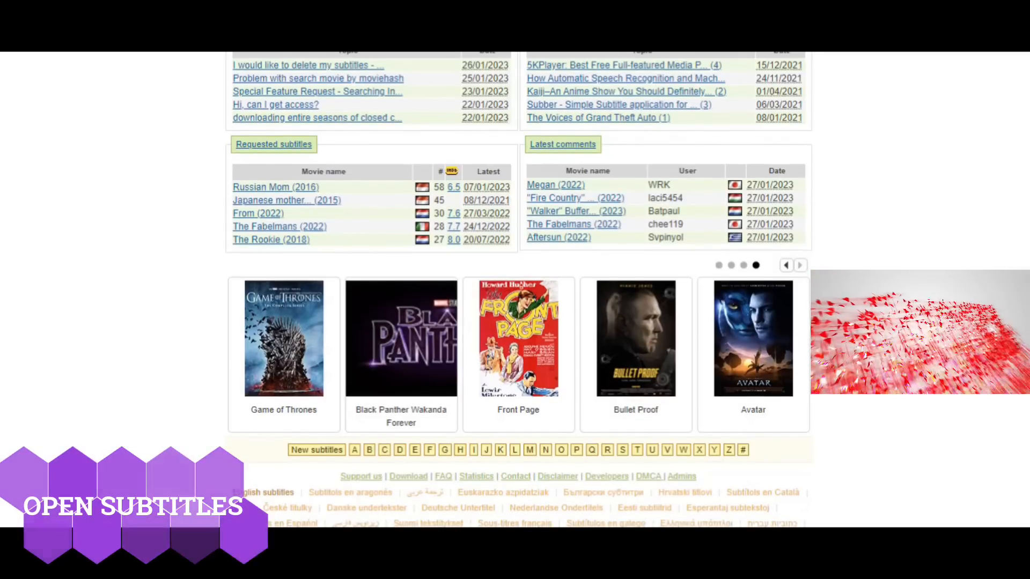
pyautogui.scroll(-3)
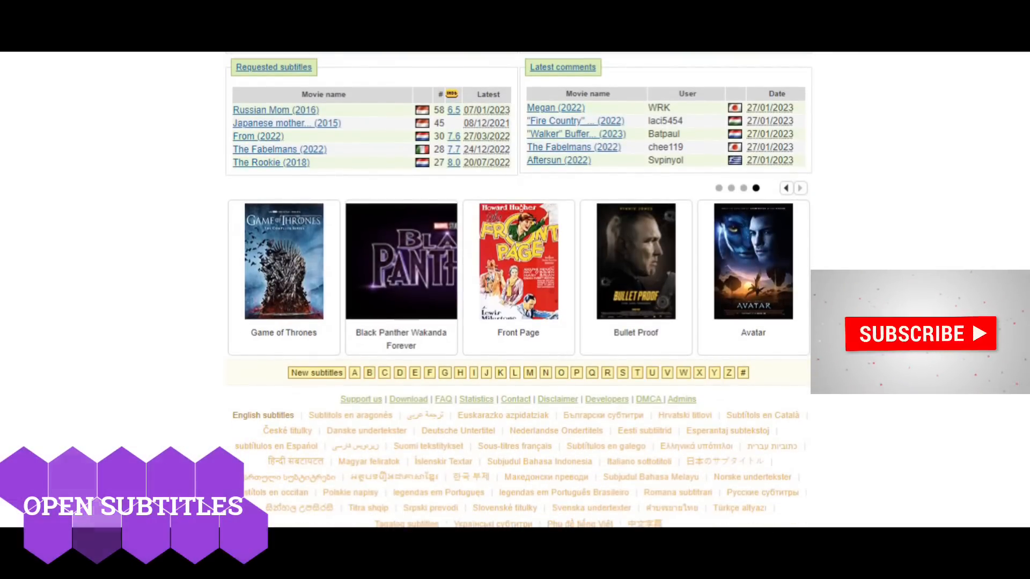
pyautogui.scroll(-3)
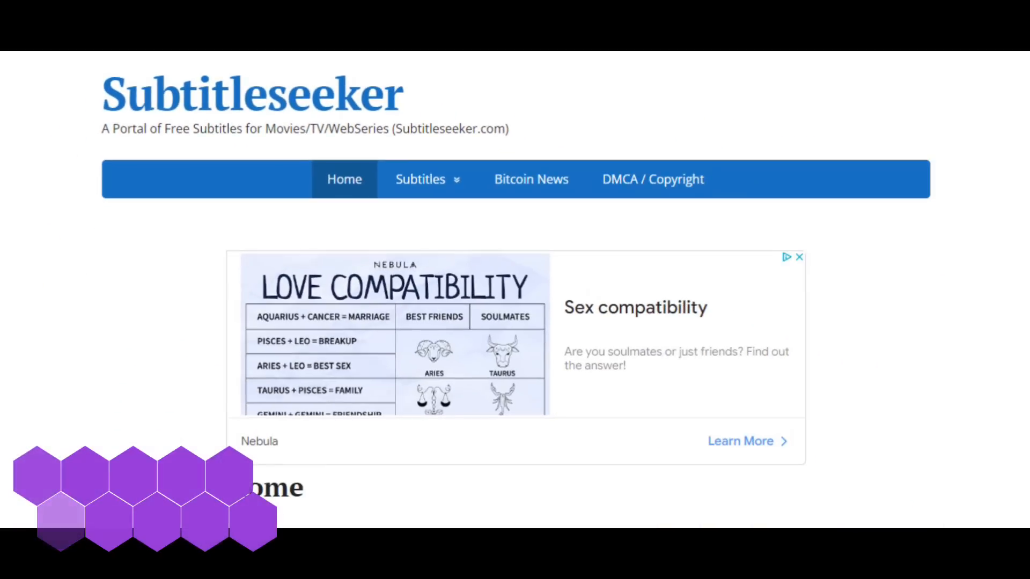
pyautogui.scroll(-3)
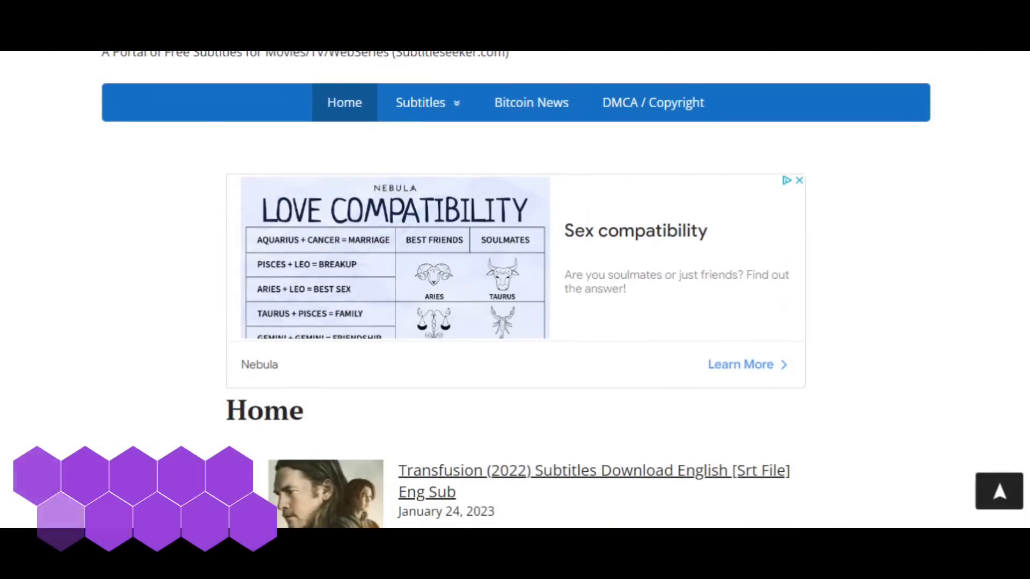
pyautogui.scroll(-3)
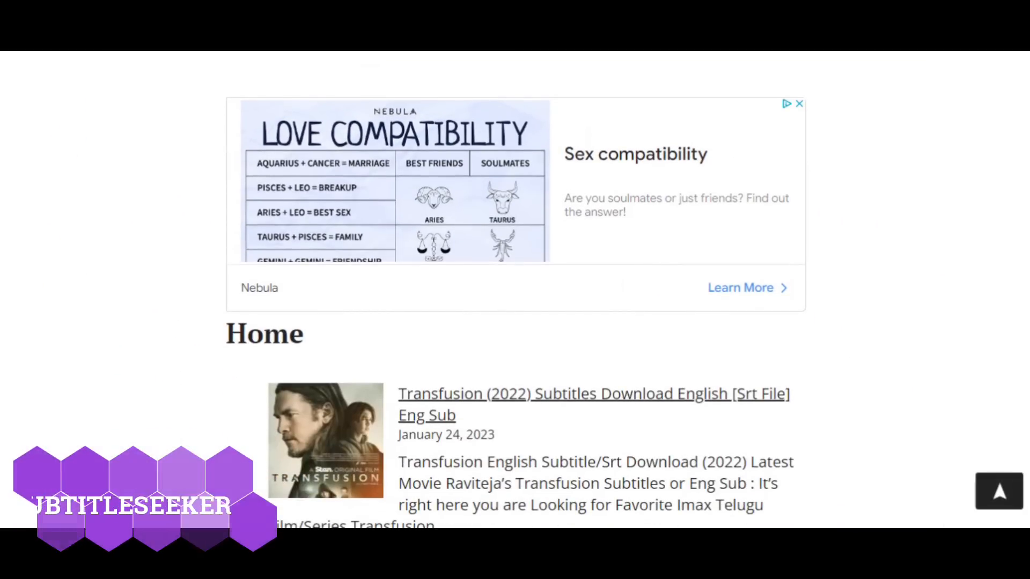
pyautogui.scroll(-3)
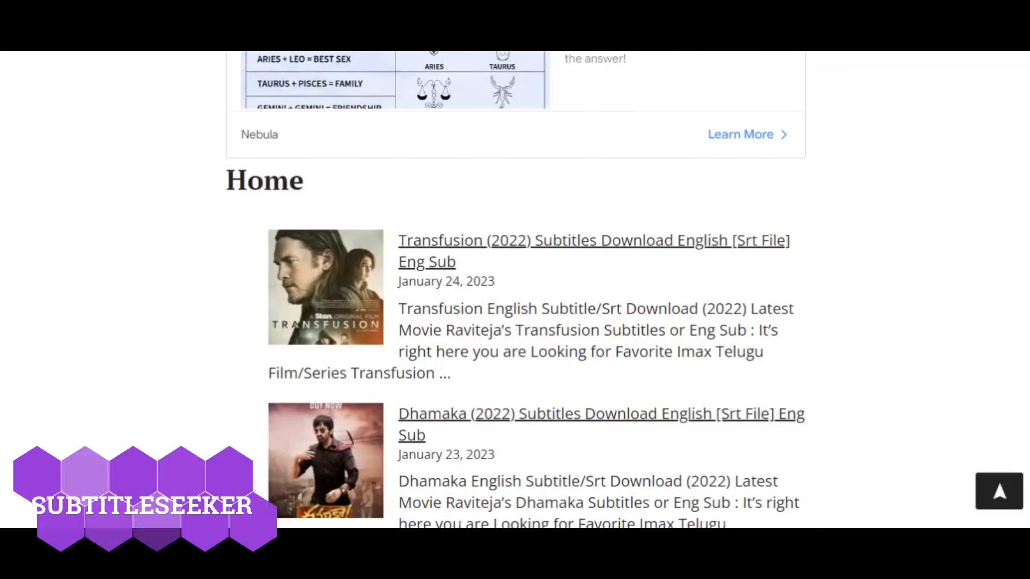
pyautogui.scroll(-3)
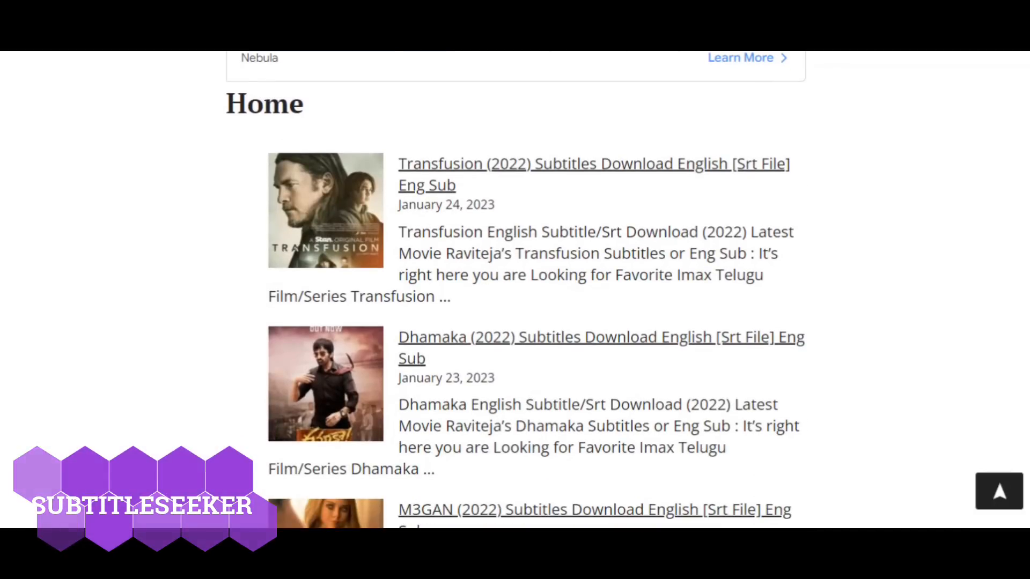
pyautogui.scroll(-3)
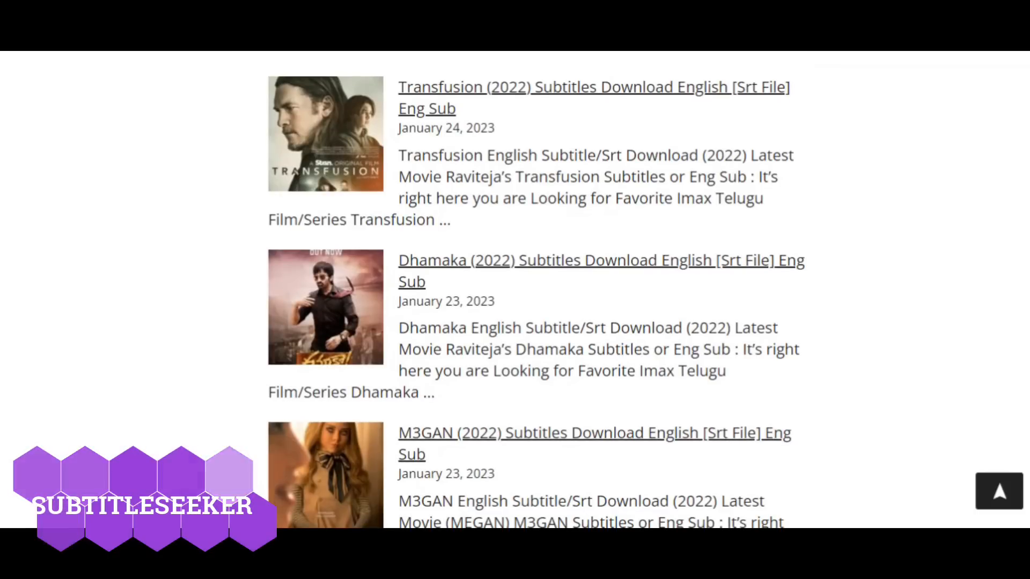
pyautogui.scroll(-3)
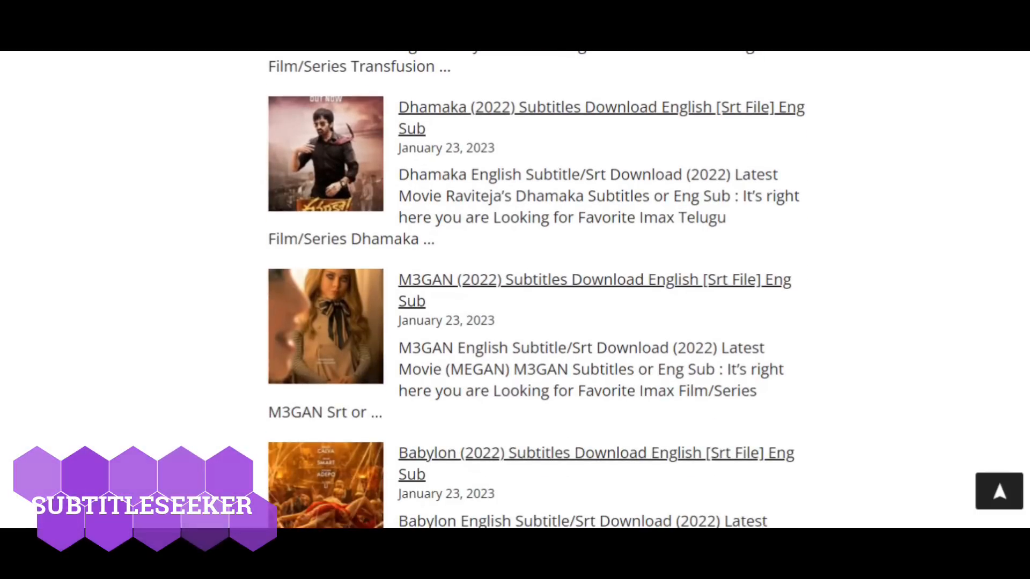
pyautogui.scroll(-3)
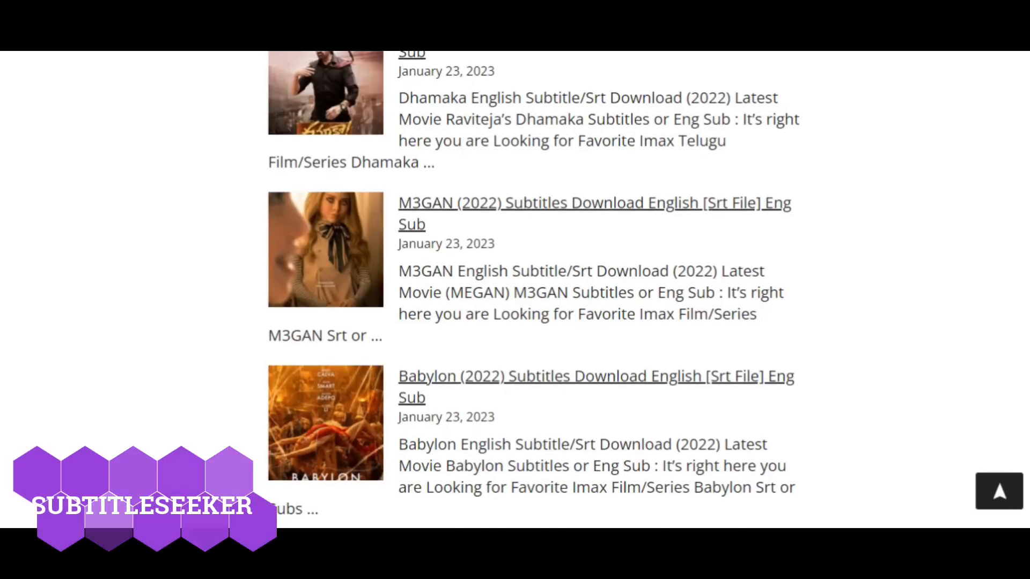
pyautogui.scroll(-3)
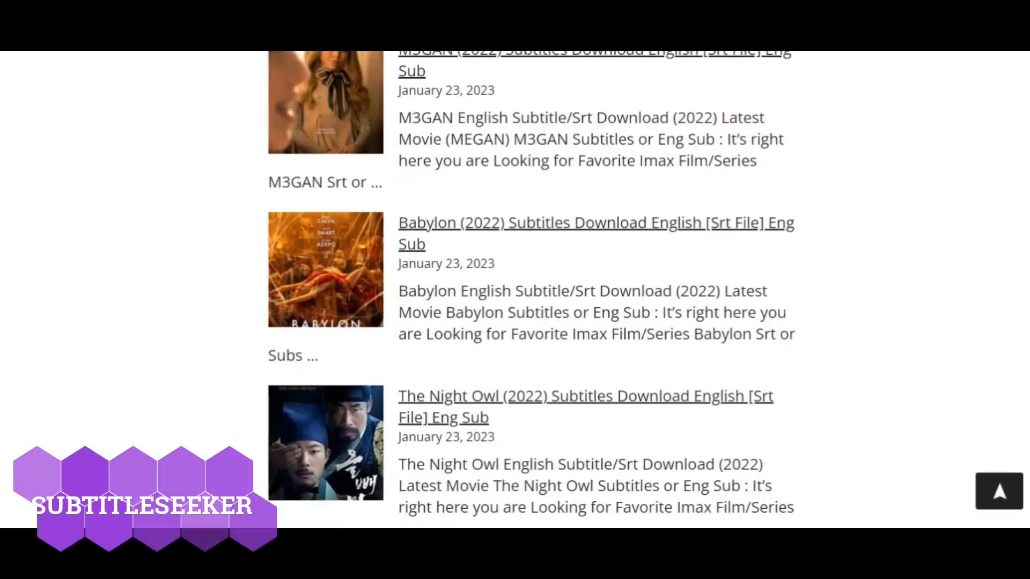
pyautogui.scroll(-3)
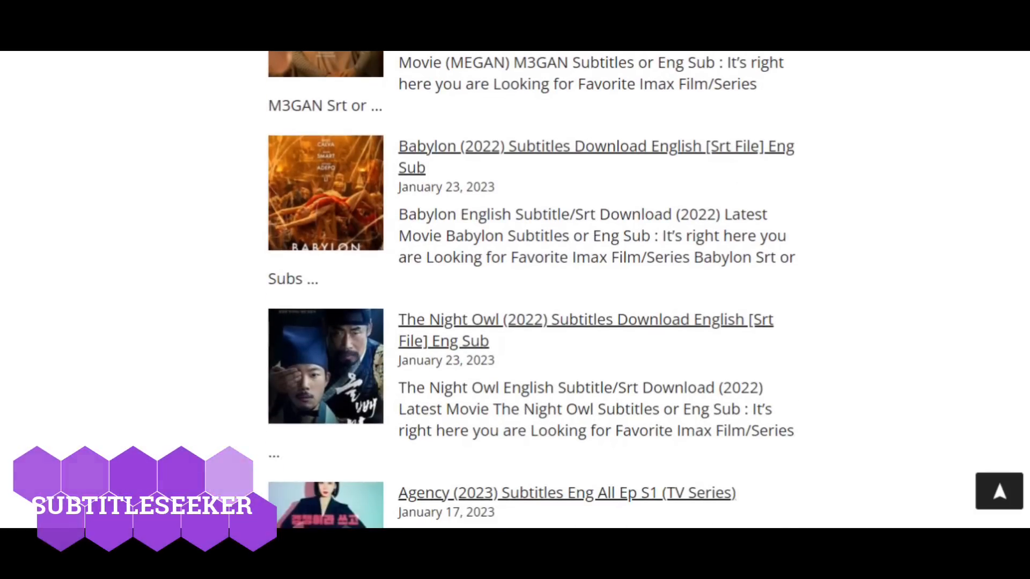
pyautogui.scroll(-3)
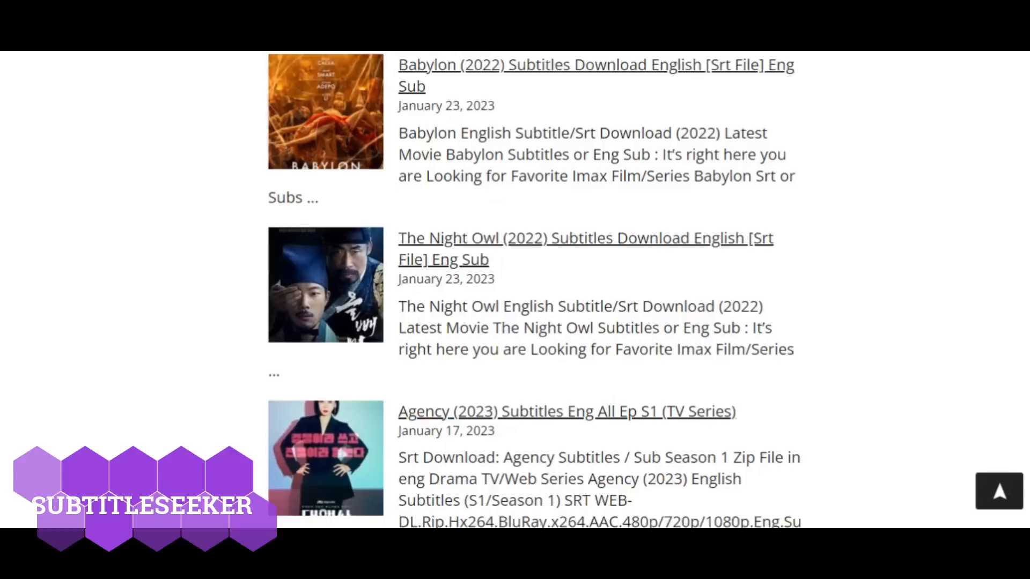
pyautogui.scroll(-3)
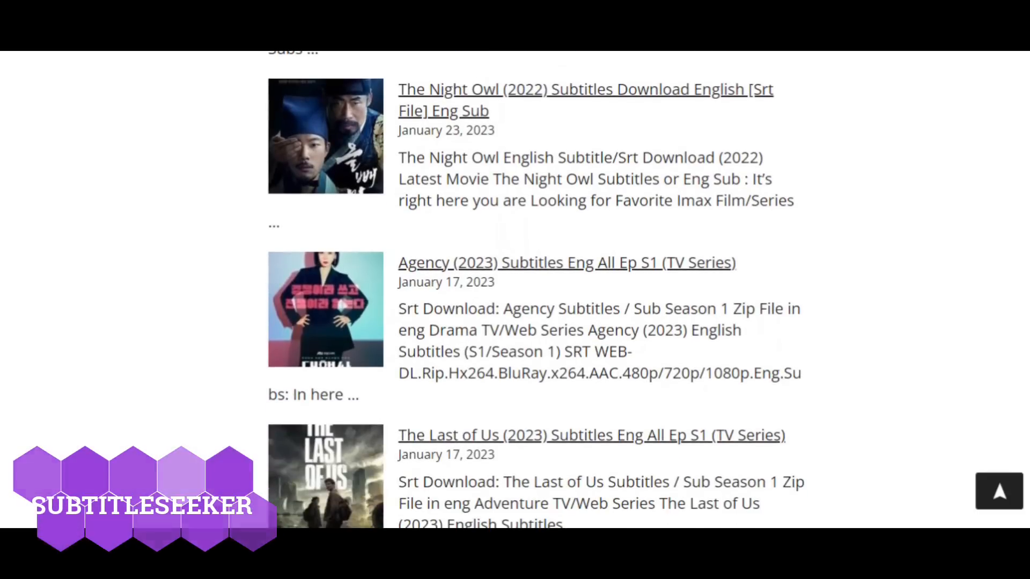
pyautogui.scroll(-3)
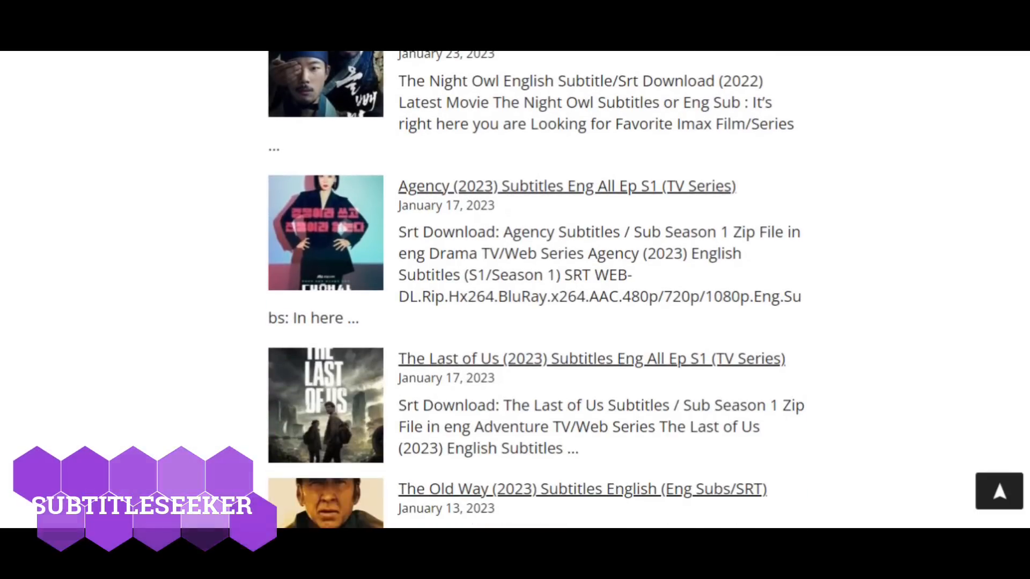
pyautogui.scroll(-3)
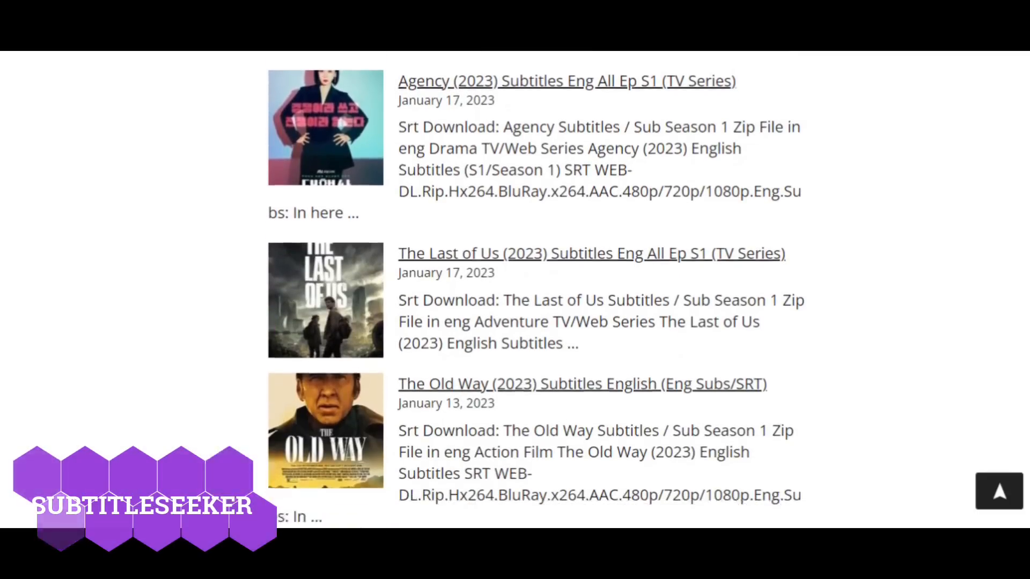
pyautogui.scroll(-3)
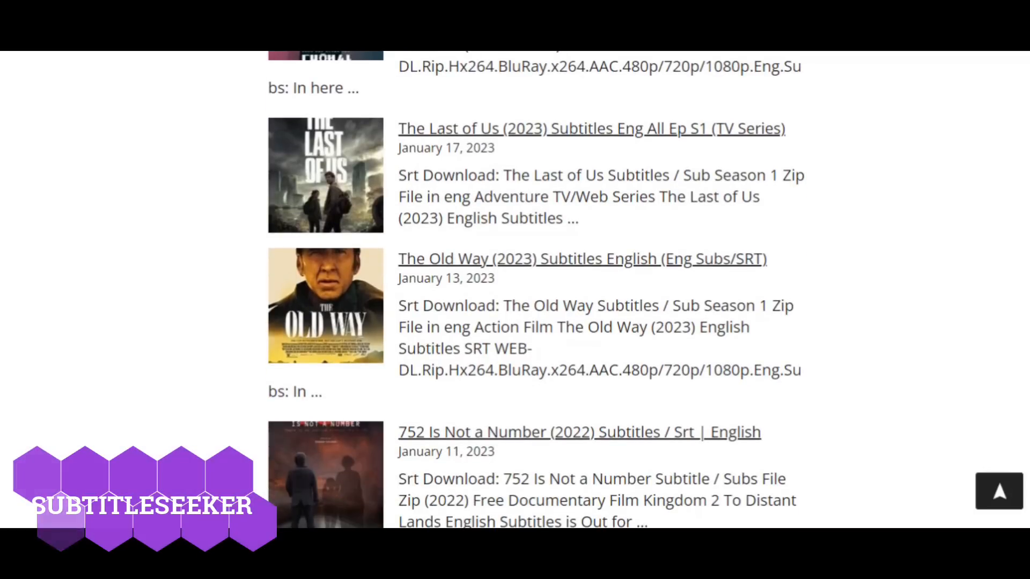
pyautogui.scroll(-3)
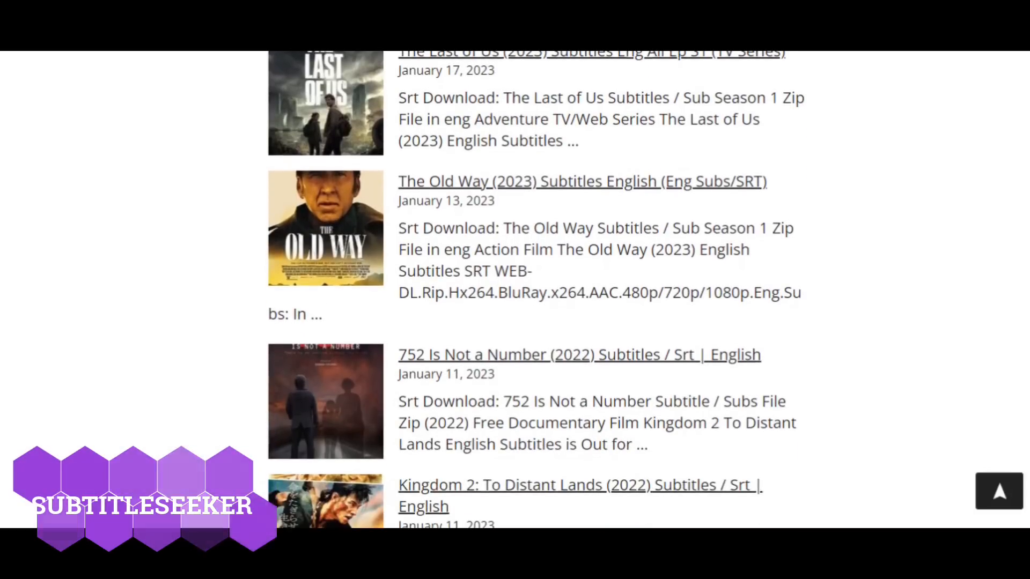
pyautogui.scroll(-3)
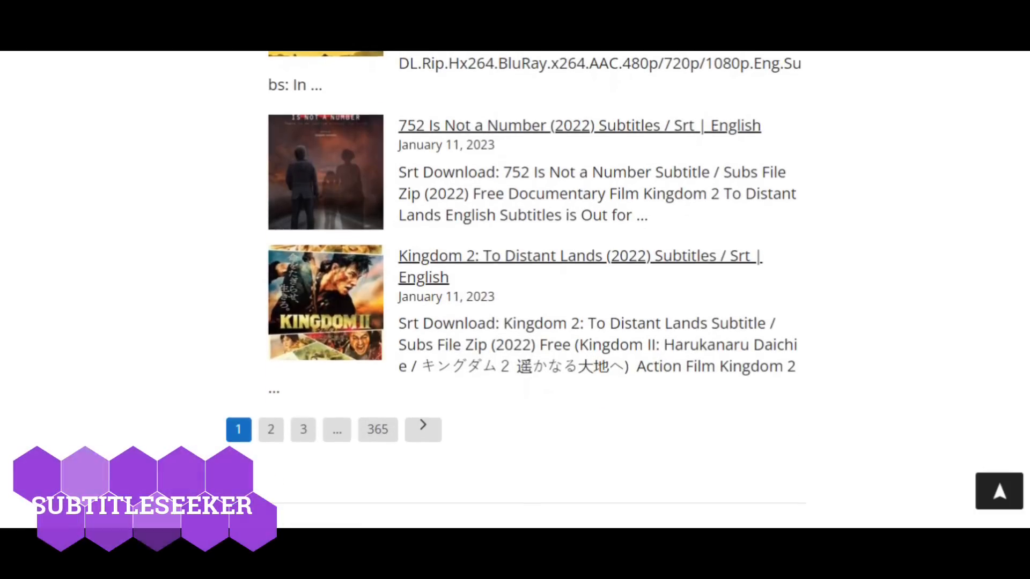
pyautogui.scroll(-3)
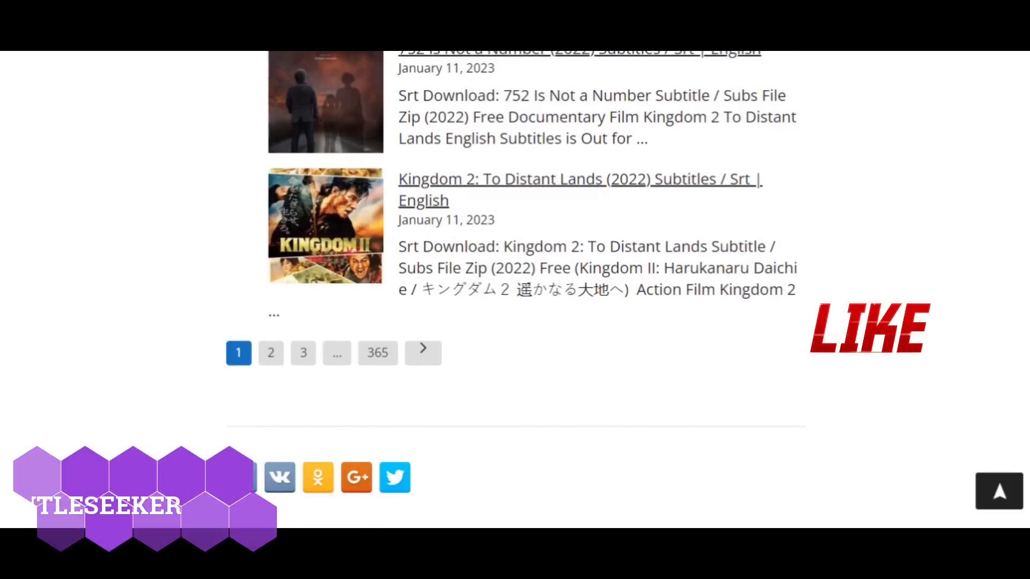
pyautogui.scroll(-3)
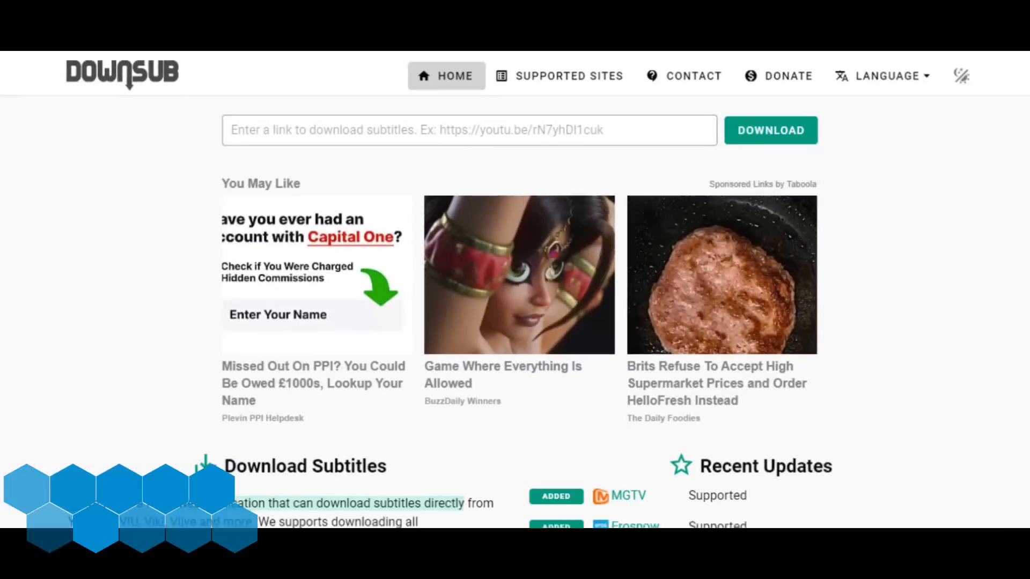
pyautogui.scroll(-3)
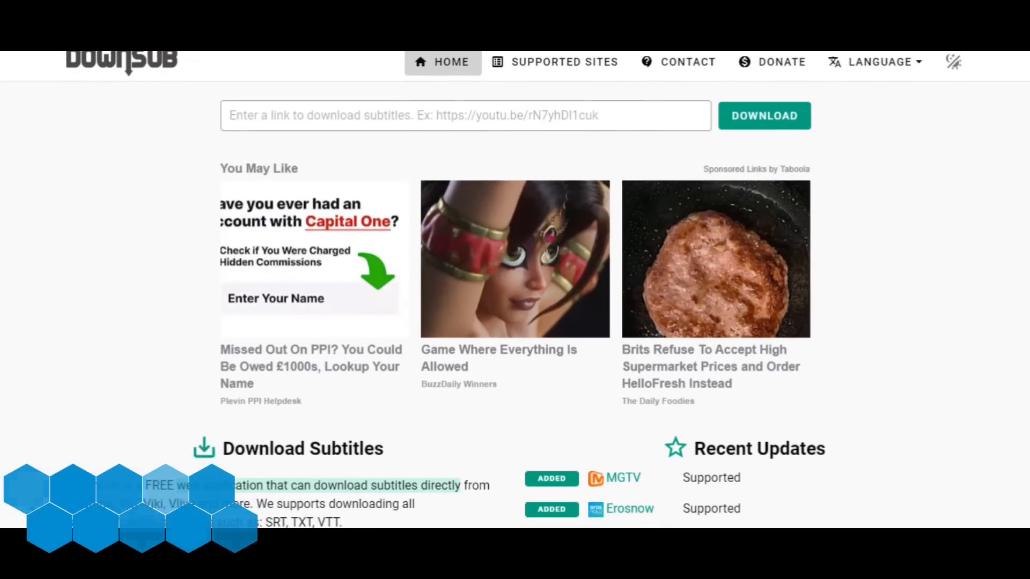
pyautogui.scroll(-3)
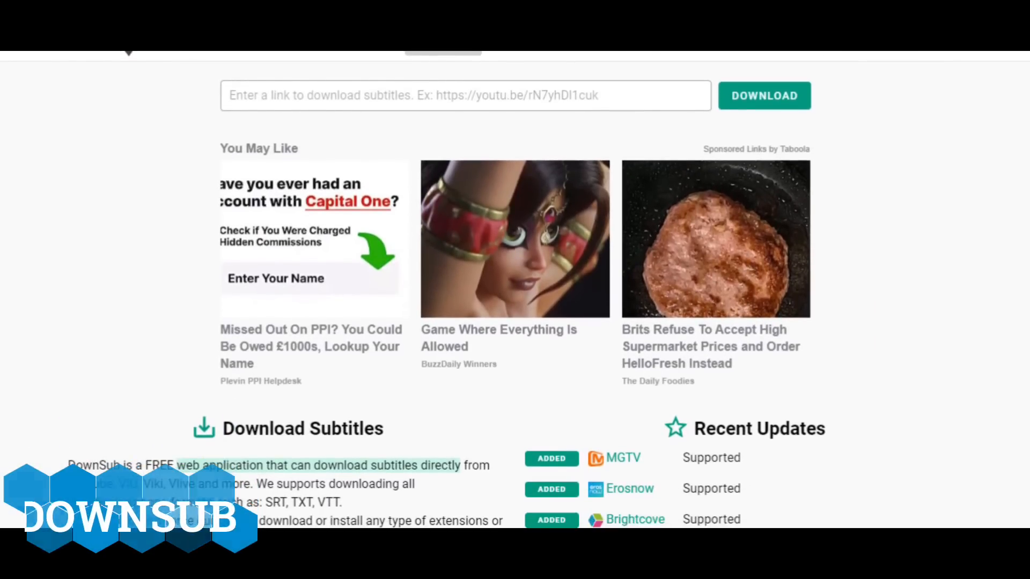
pyautogui.scroll(-3)
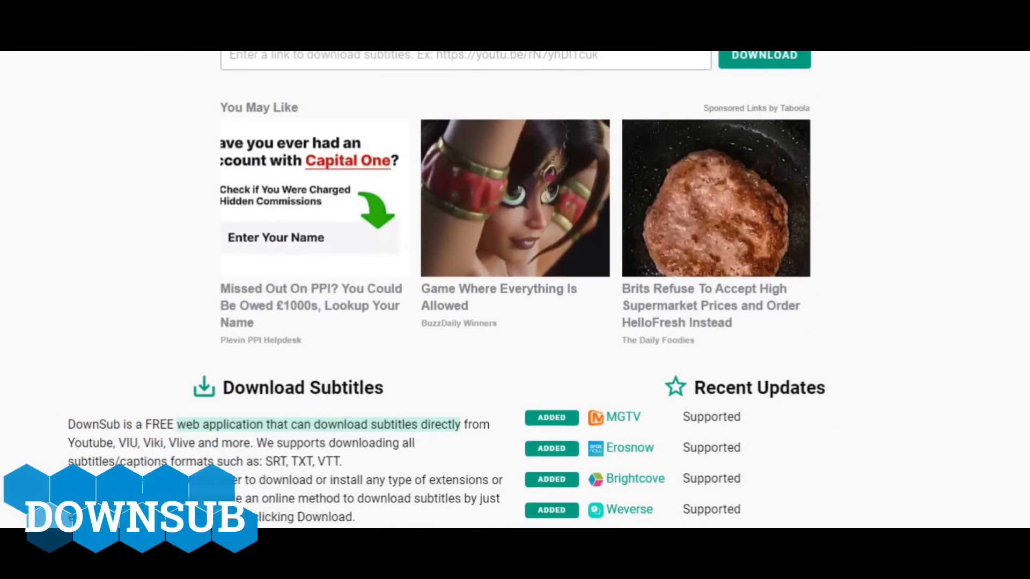
pyautogui.scroll(-3)
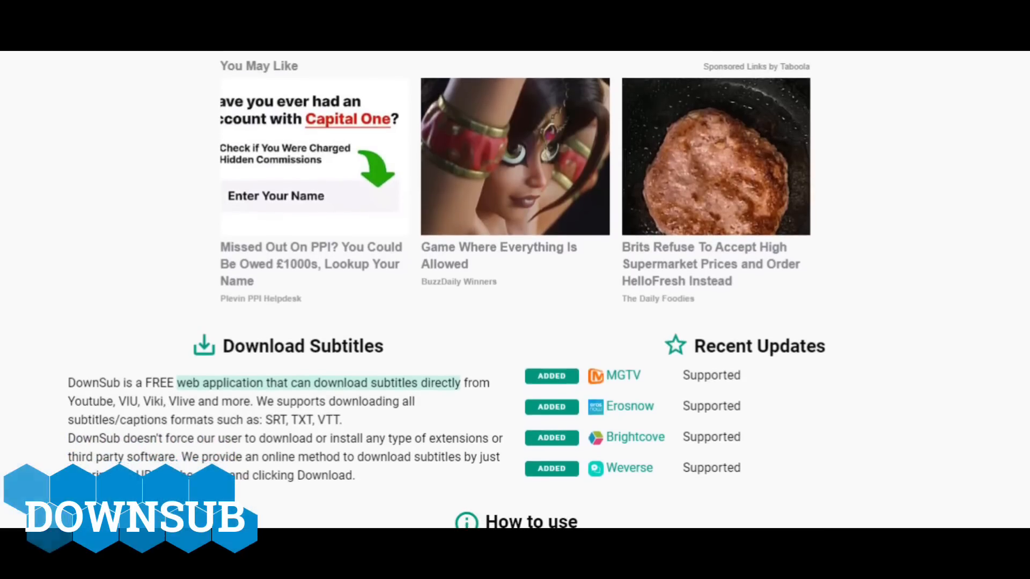
pyautogui.scroll(-3)
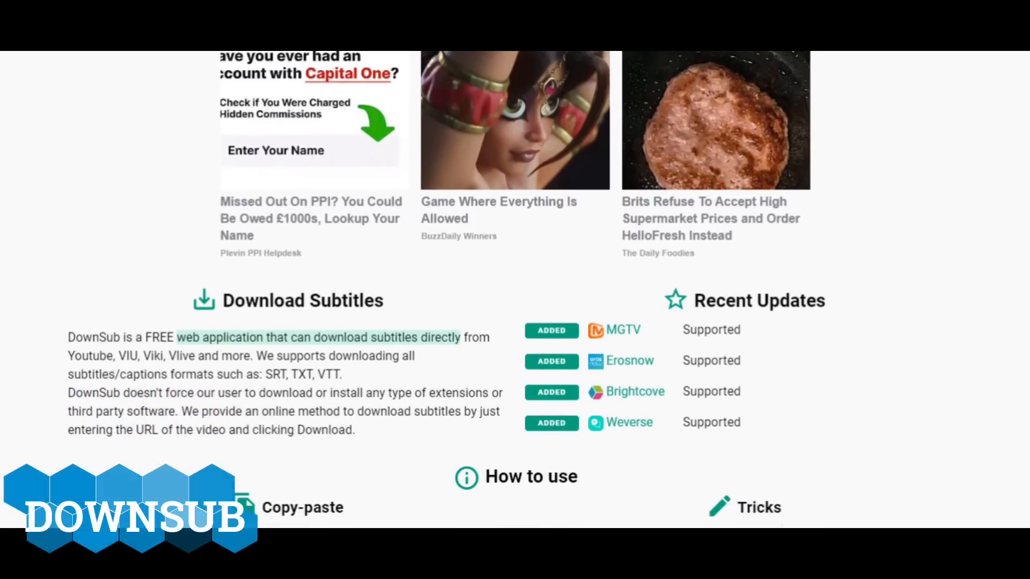
pyautogui.scroll(-3)
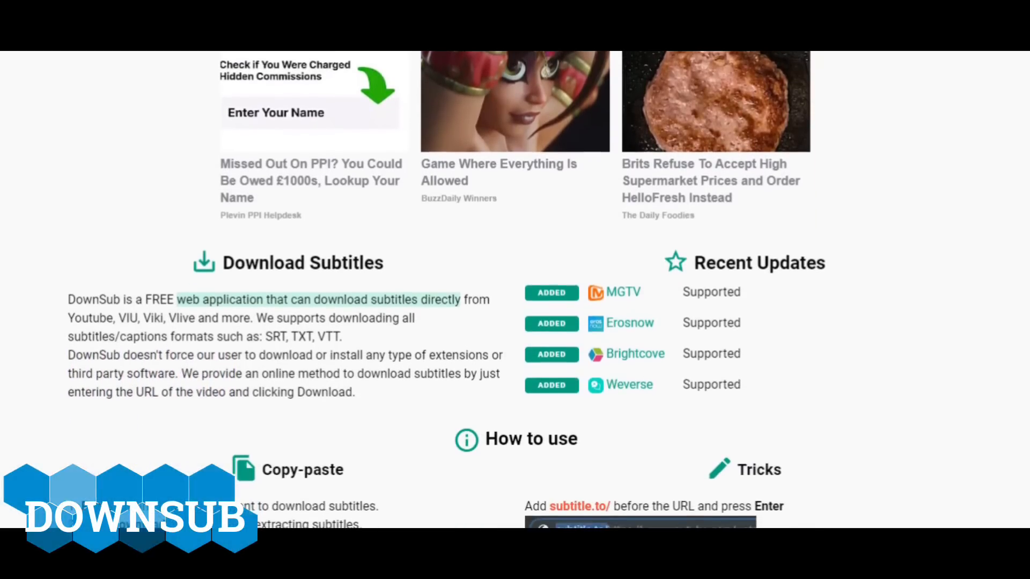
pyautogui.scroll(-3)
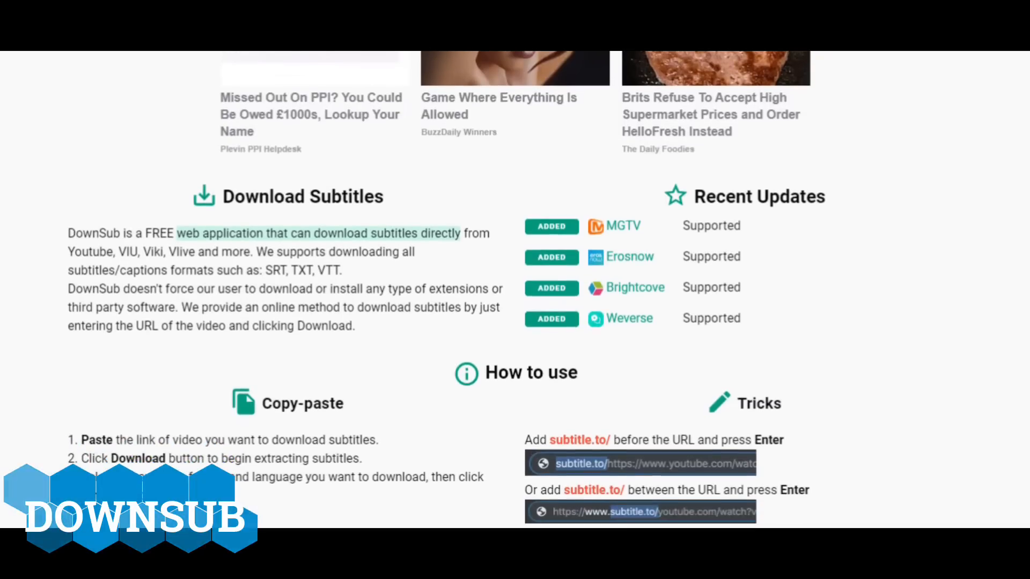
pyautogui.scroll(-3)
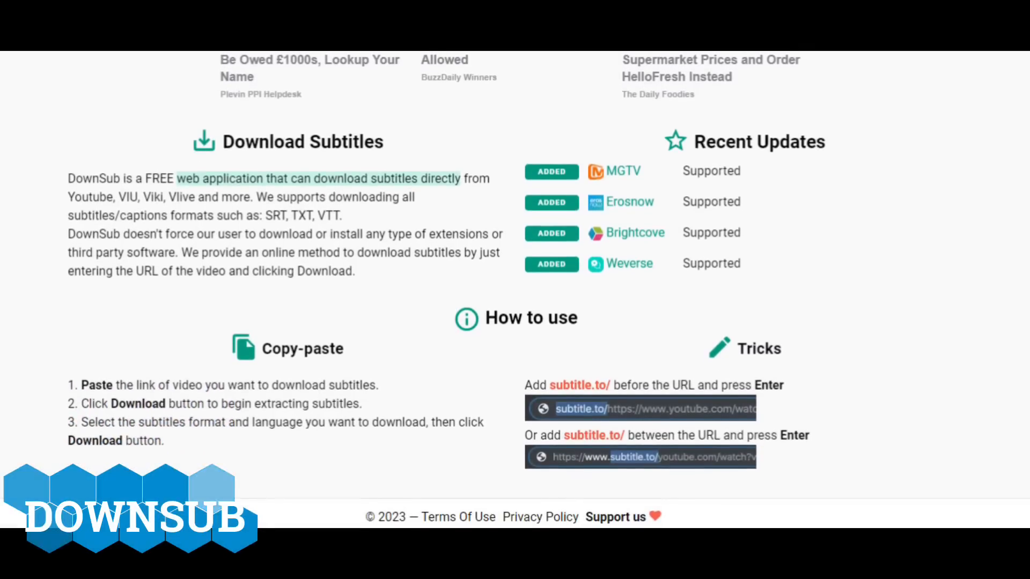
pyautogui.scroll(-3)
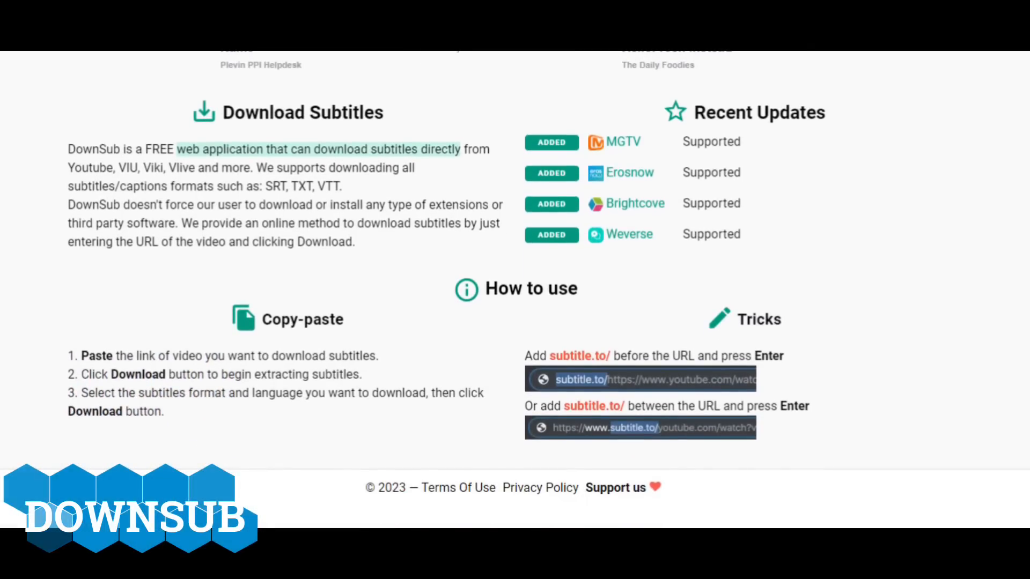
pyautogui.scroll(3)
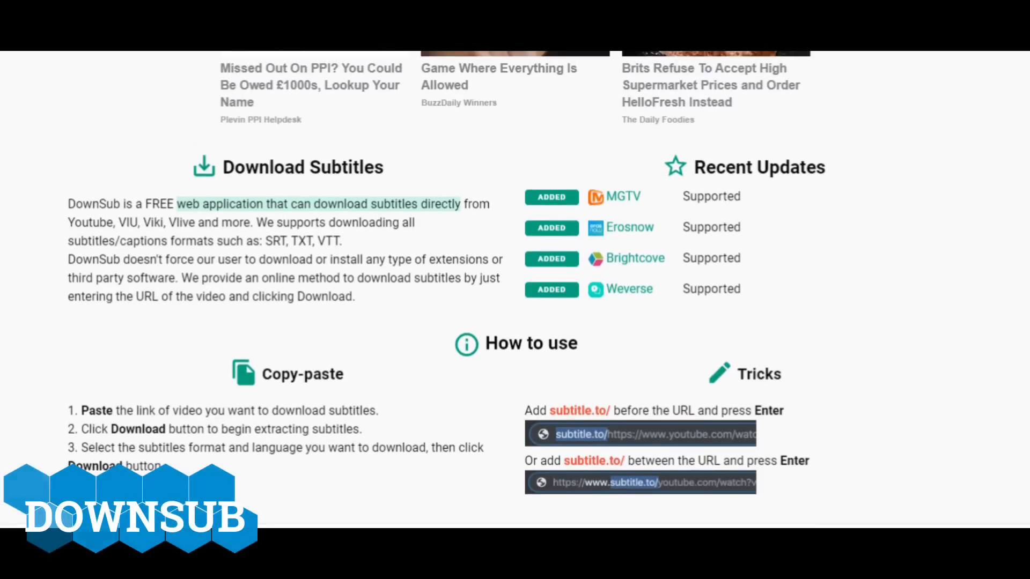